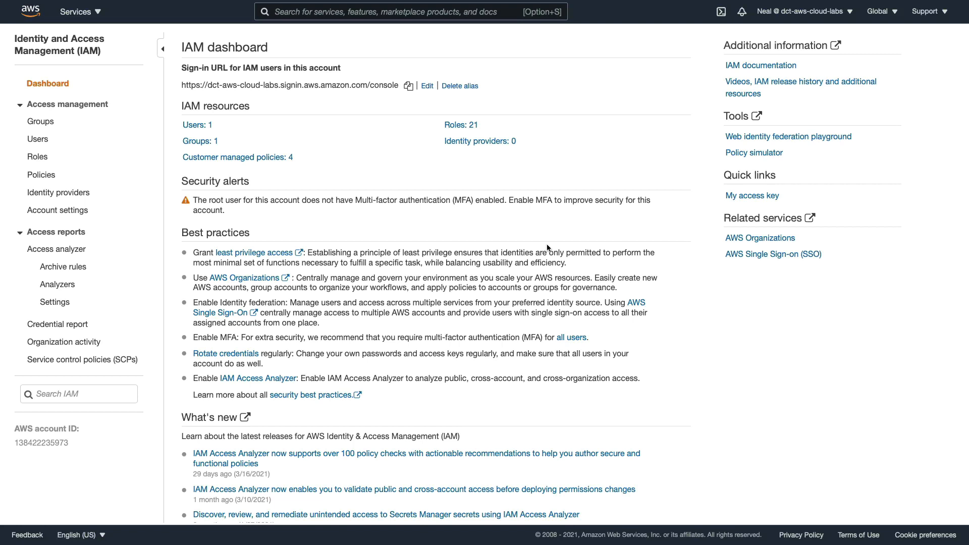
mouse_move(38, 138)
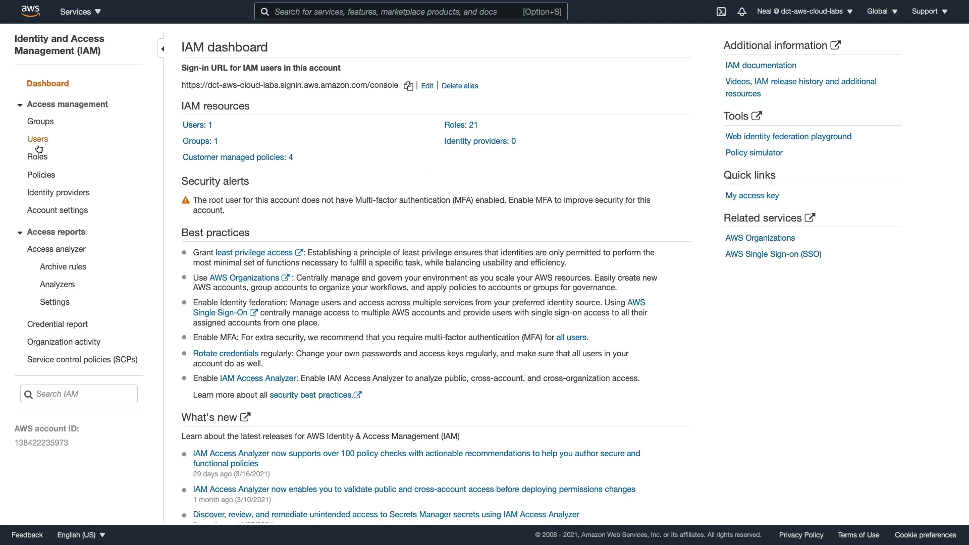
Step: Open the IAM Roles list showing the account's 21 existing roles
left_click(37, 157)
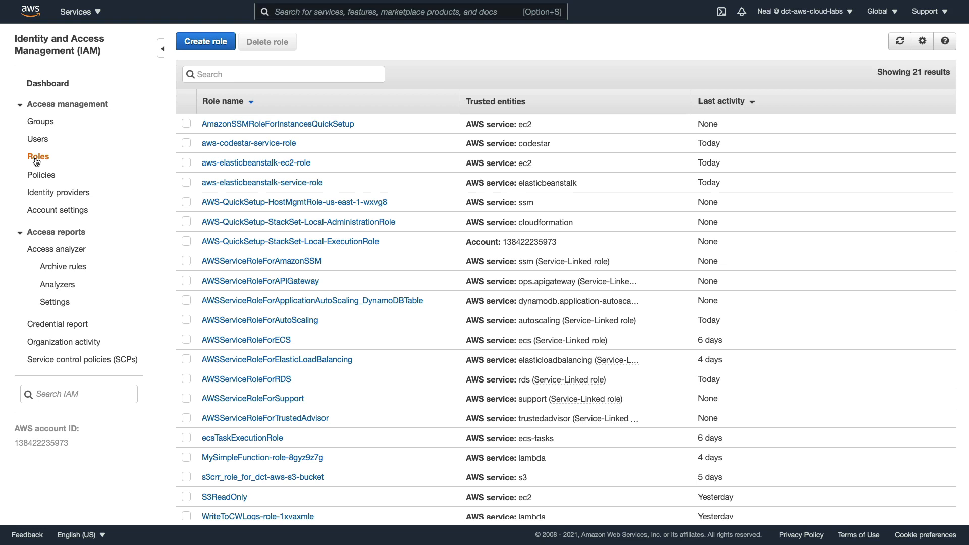
mouse_move(153, 87)
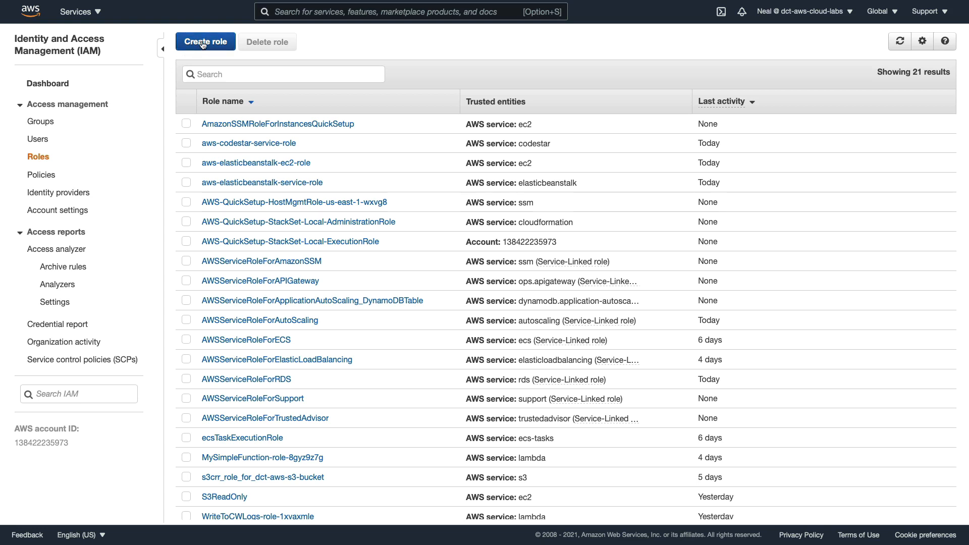
mouse_move(214, 56)
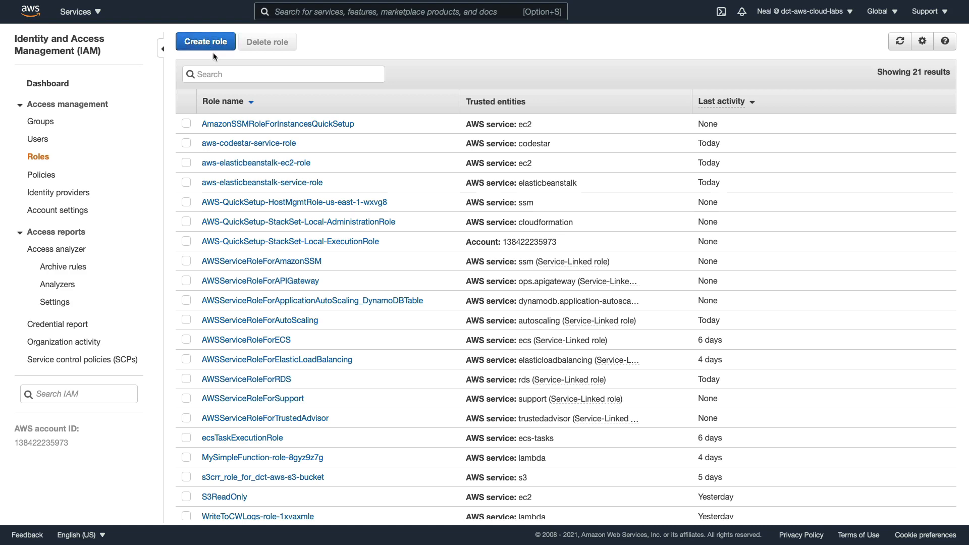
Step: Start a new role trusted by the EC2 service and filter permissions policies by 'ssm'
left_click(205, 41)
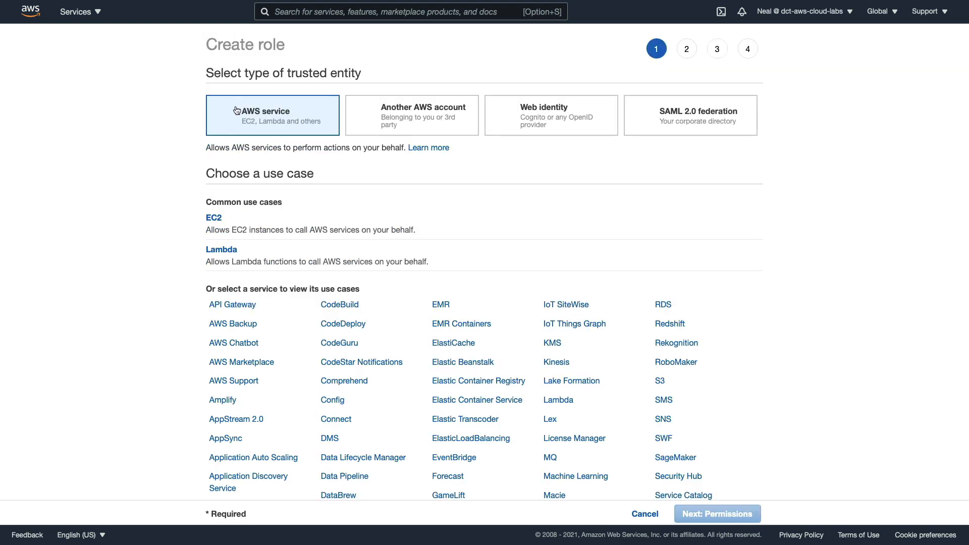
left_click(214, 217)
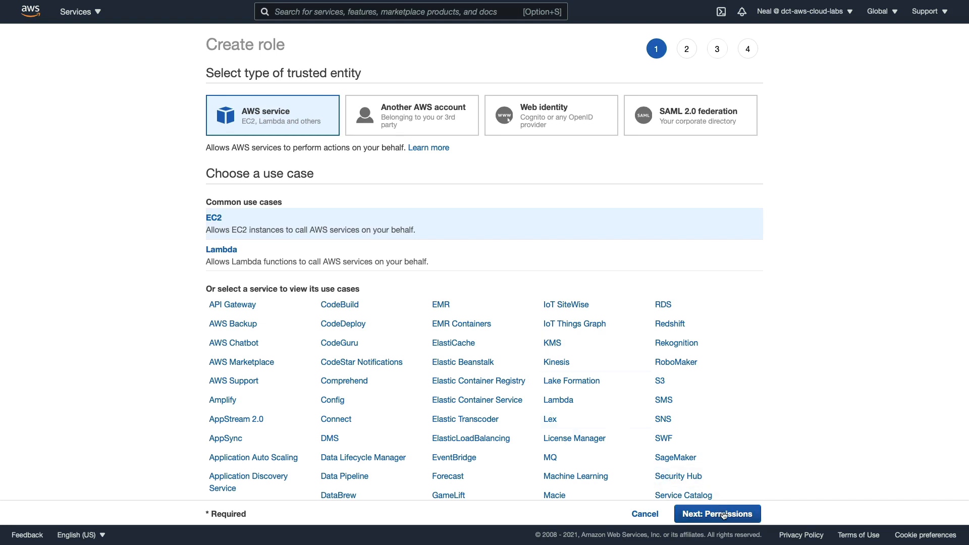
left_click(716, 514)
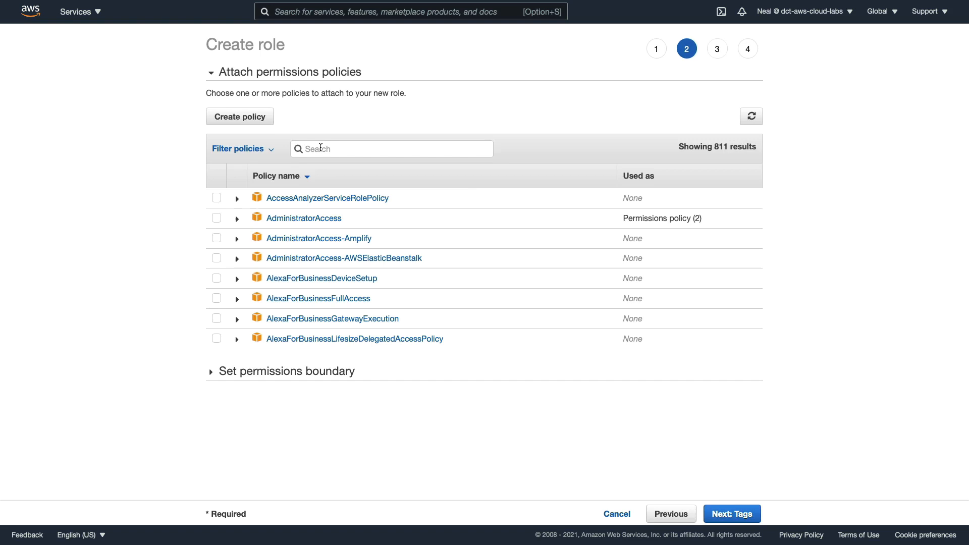
type("ssm")
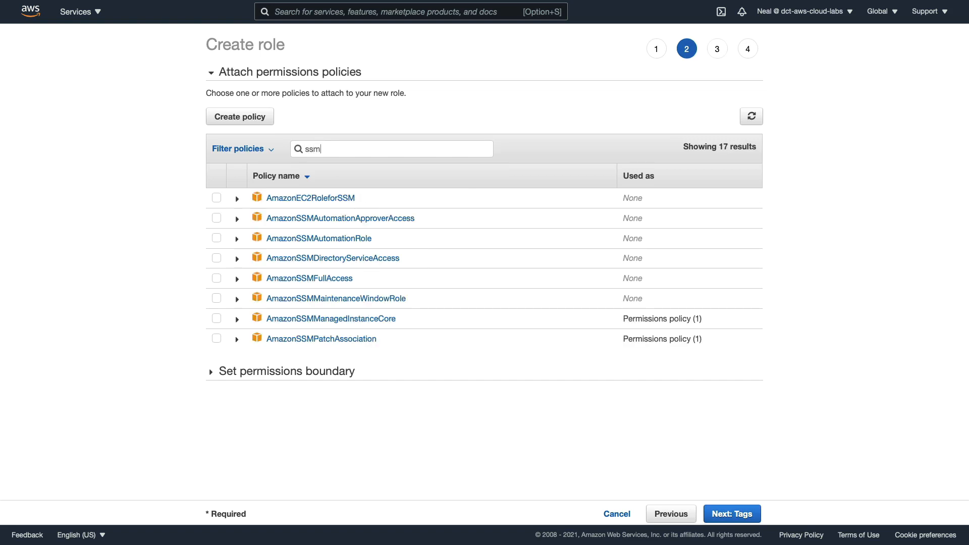
mouse_move(293, 198)
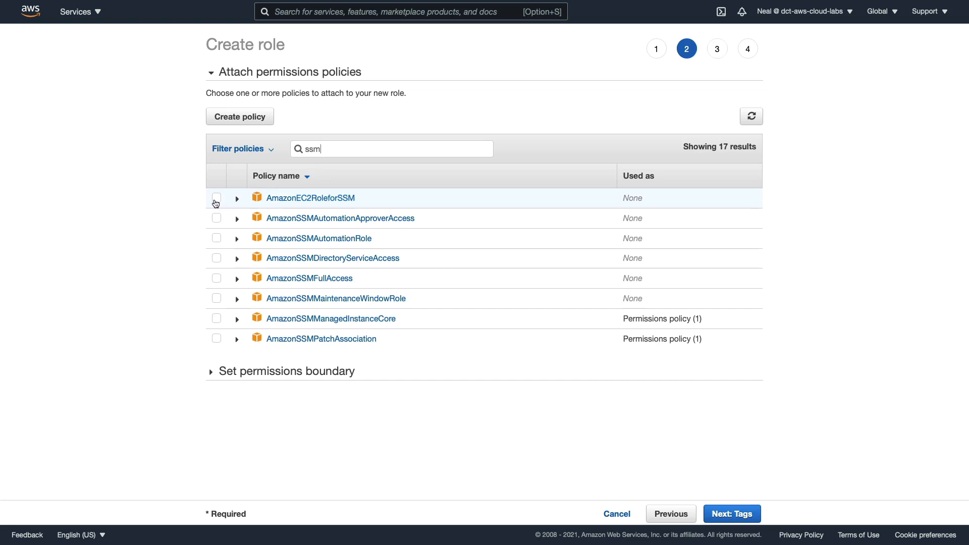
Step: Attach the AmazonEC2RoleforSSM policy and review its JSON permissions
left_click(215, 198)
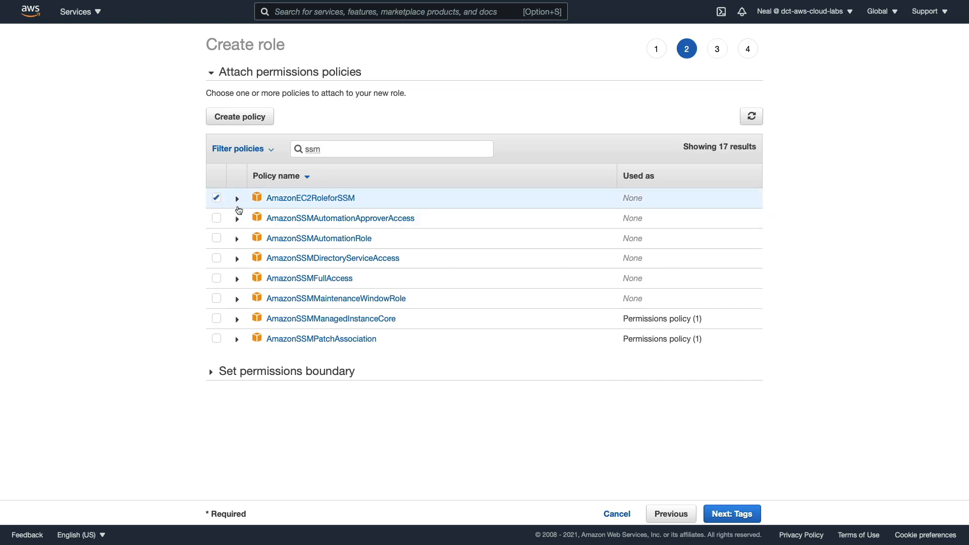
left_click(236, 198)
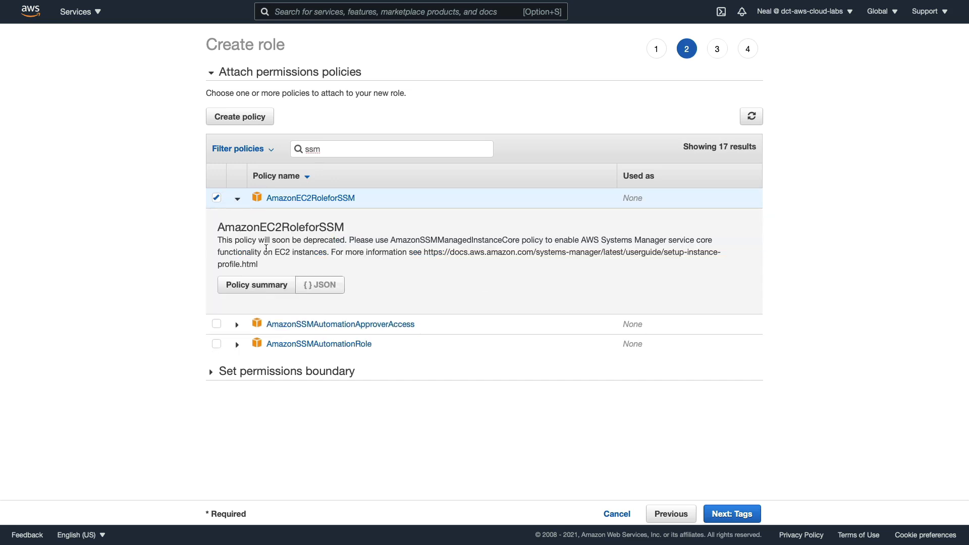
left_click(319, 285)
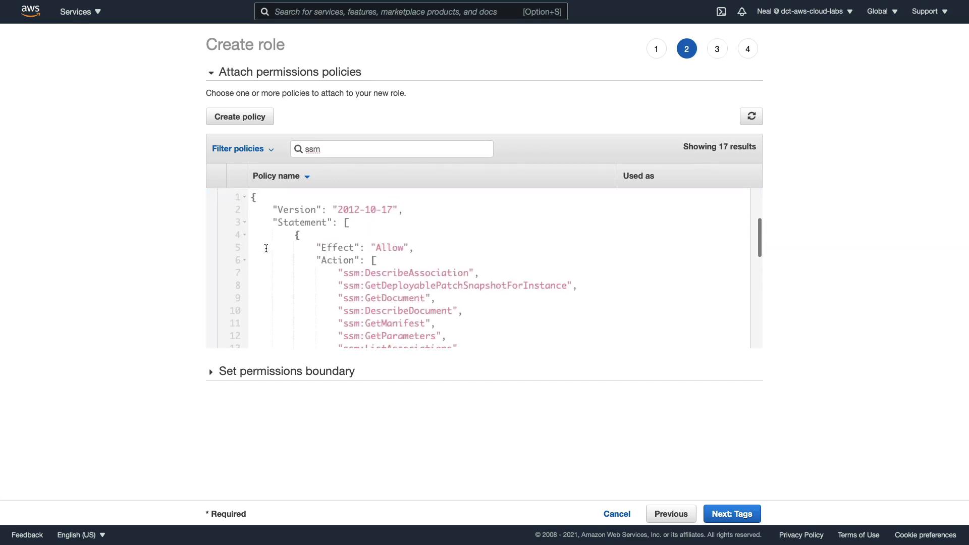
left_click(216, 205)
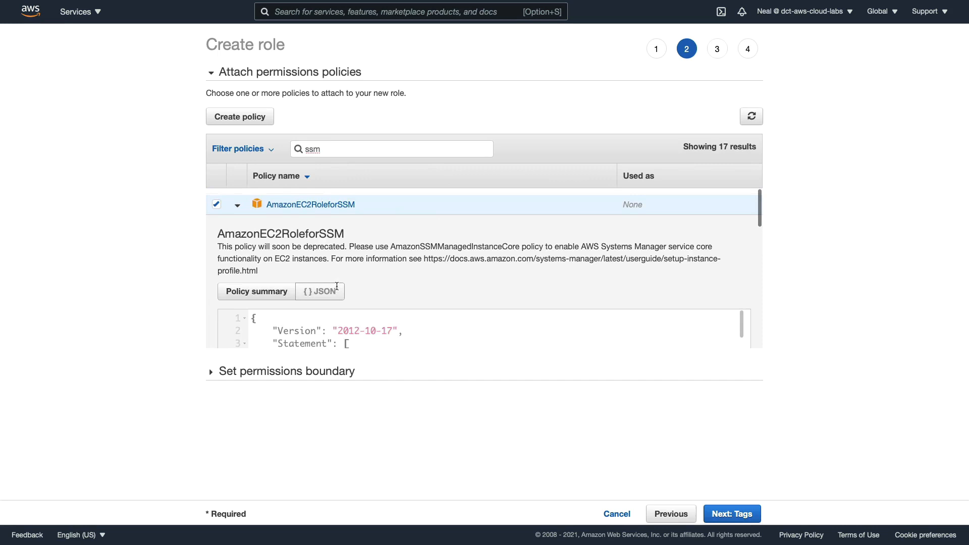
left_click(237, 204)
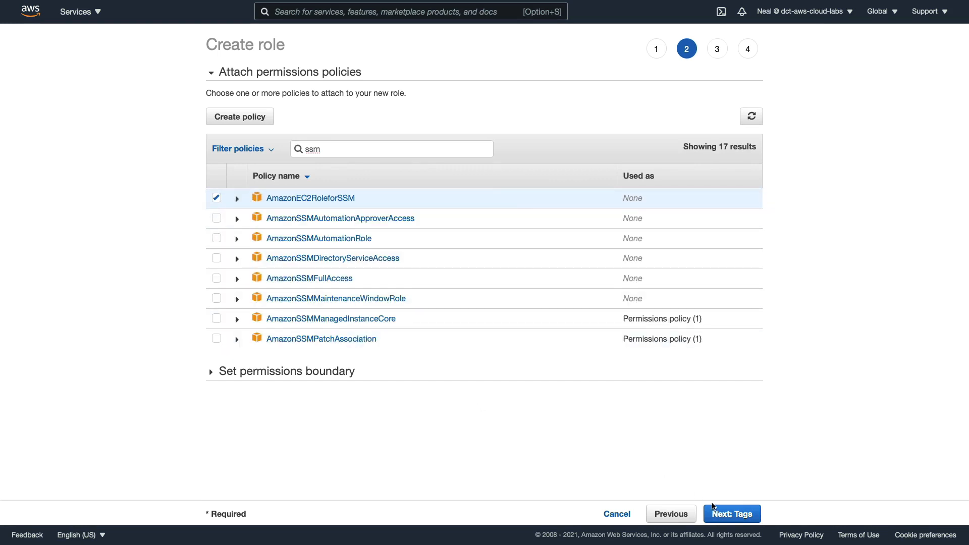
Step: Name the role AmazonEC2RoleforSSM on the review page and create it
left_click(731, 513)
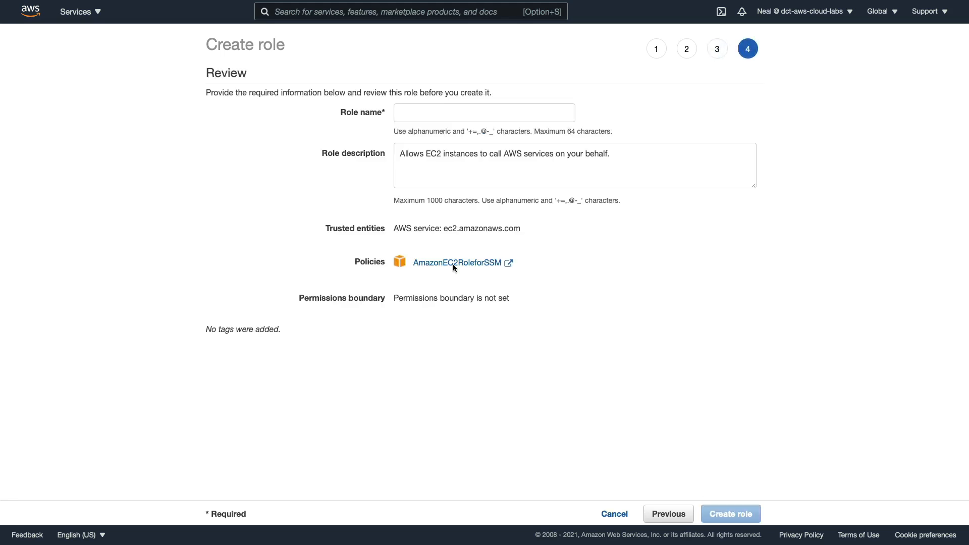
type("AmazonEC2RoleforSSM")
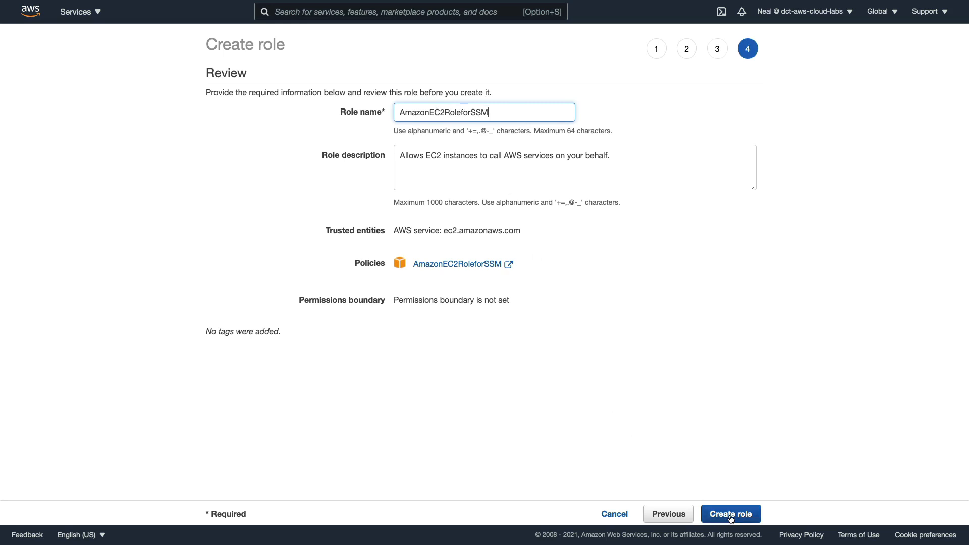
left_click(730, 513)
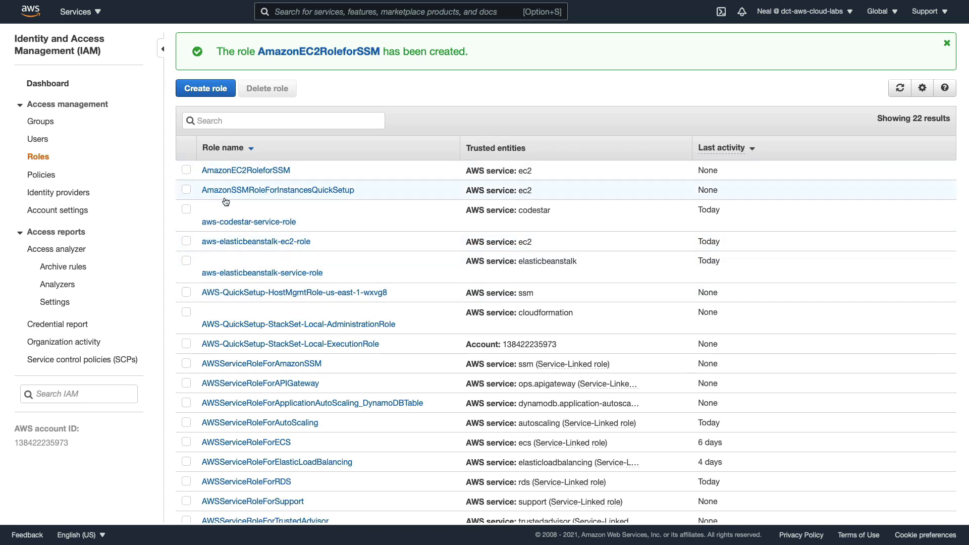
mouse_move(229, 217)
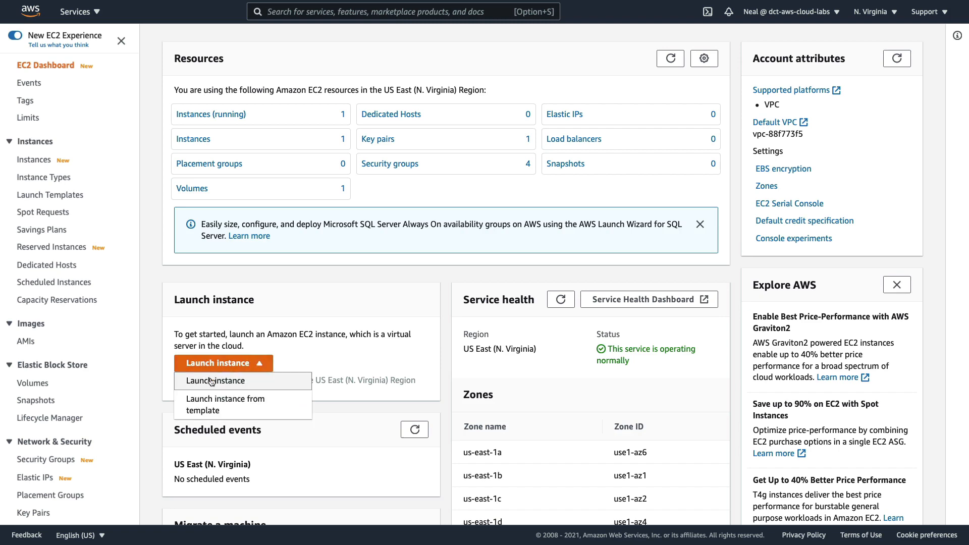
Step: Begin an EC2 instance launch and scroll the Quick Start AMIs to Windows Server 2019 Base
left_click(215, 380)
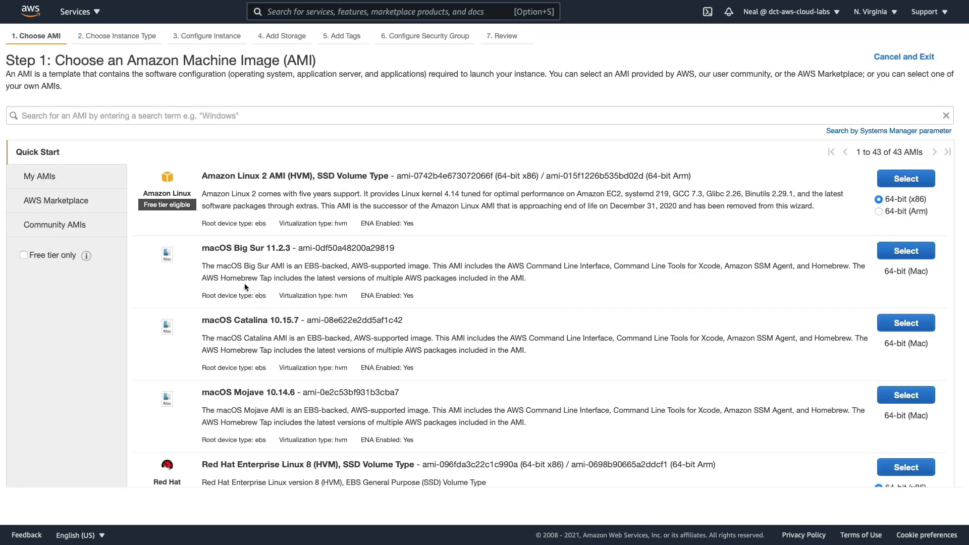
mouse_move(204, 188)
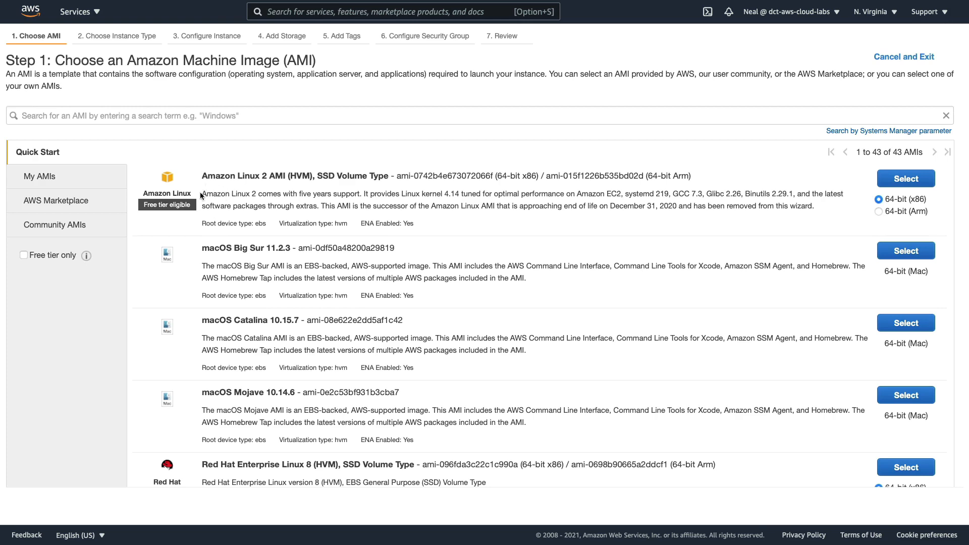
scroll("down", 3)
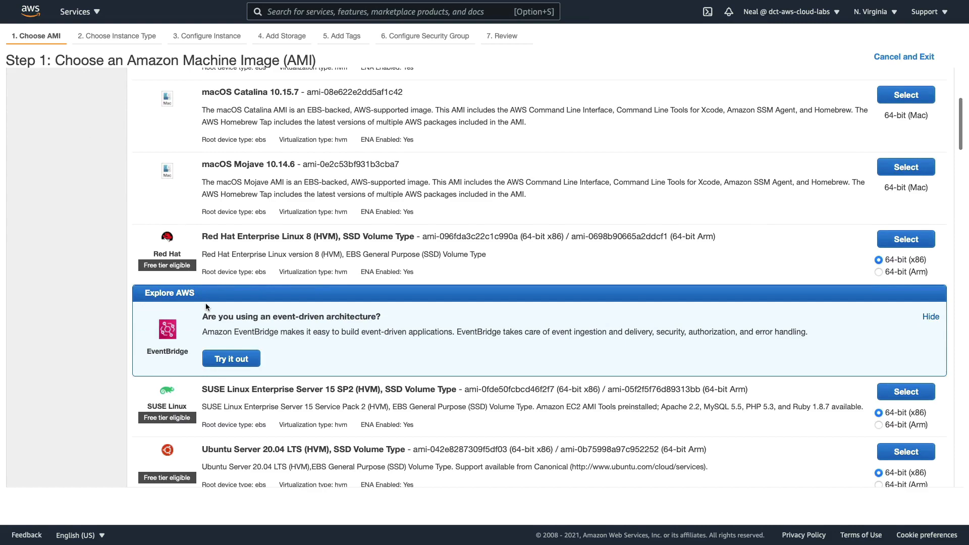
scroll("down", 3)
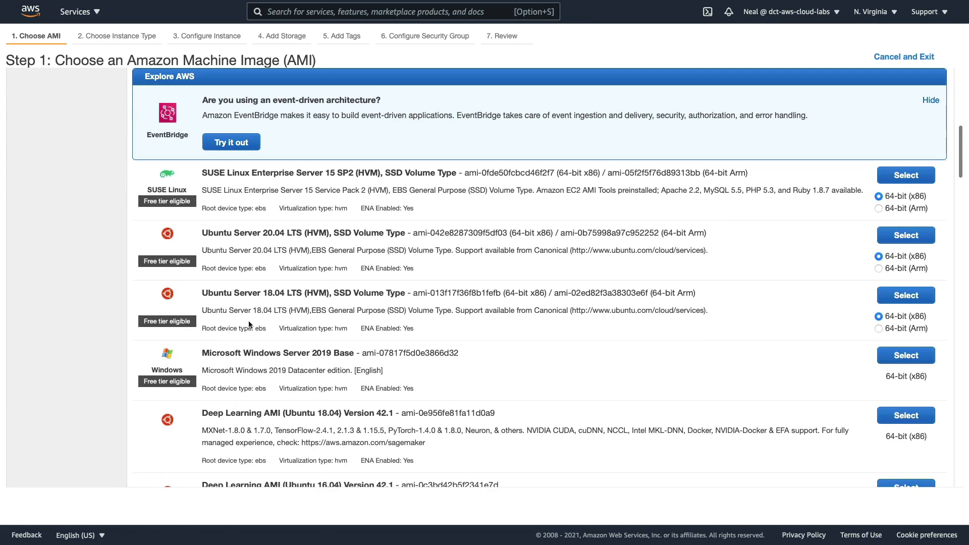
mouse_move(231, 380)
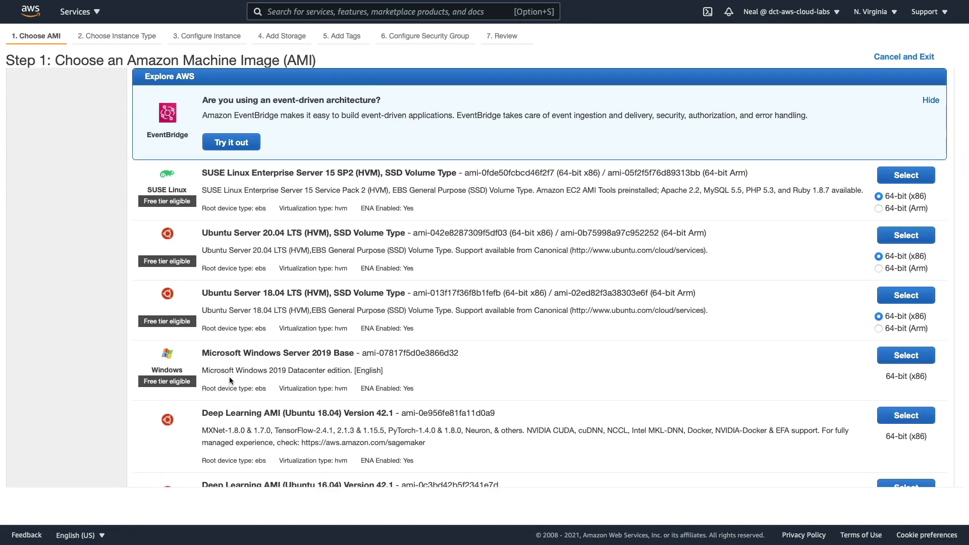
mouse_move(590, 357)
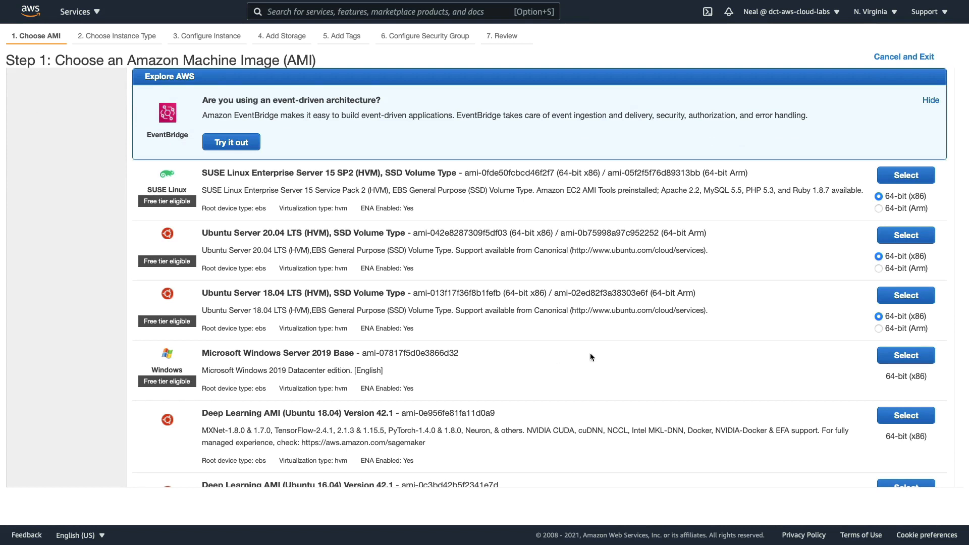
mouse_move(898, 363)
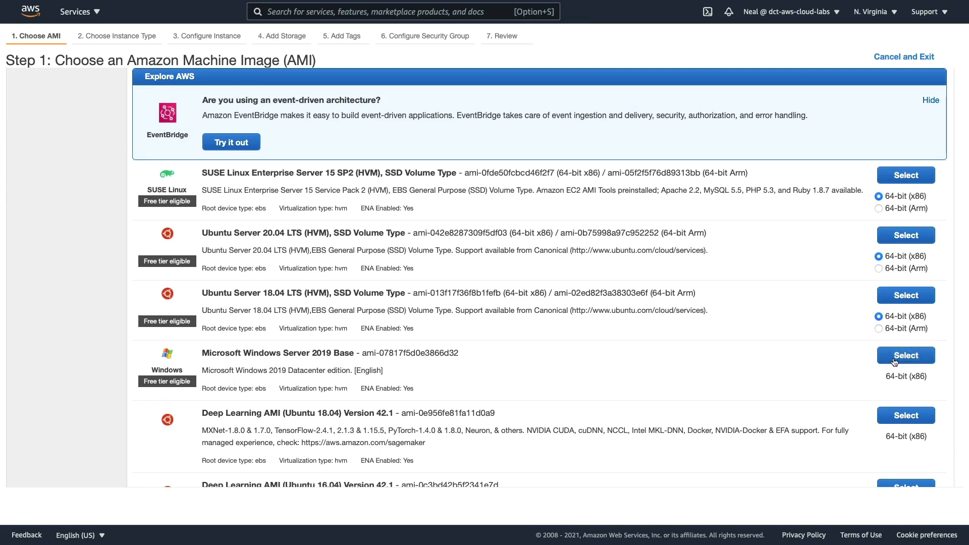
mouse_move(760, 382)
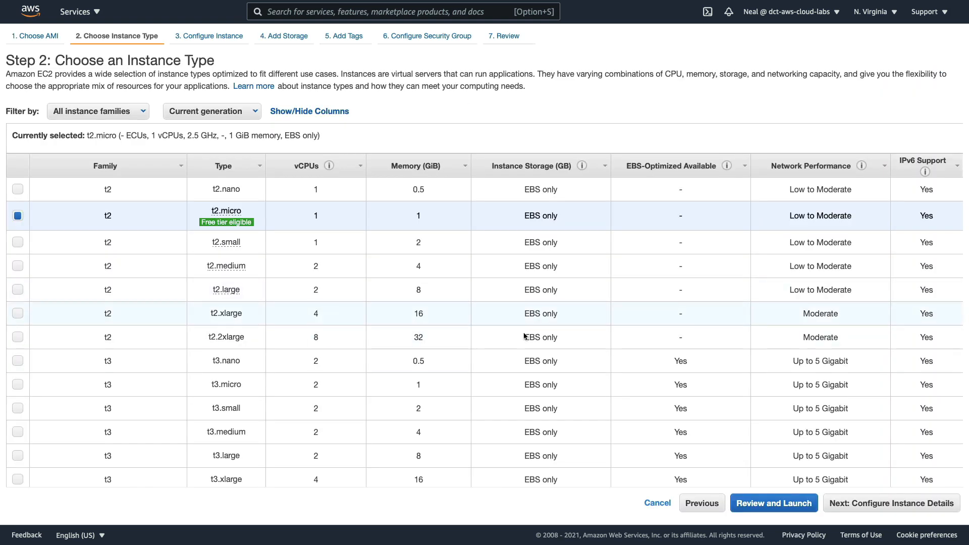
Step: Assign the AmazonEC2RoleforSSM IAM role in the instance details
left_click(890, 503)
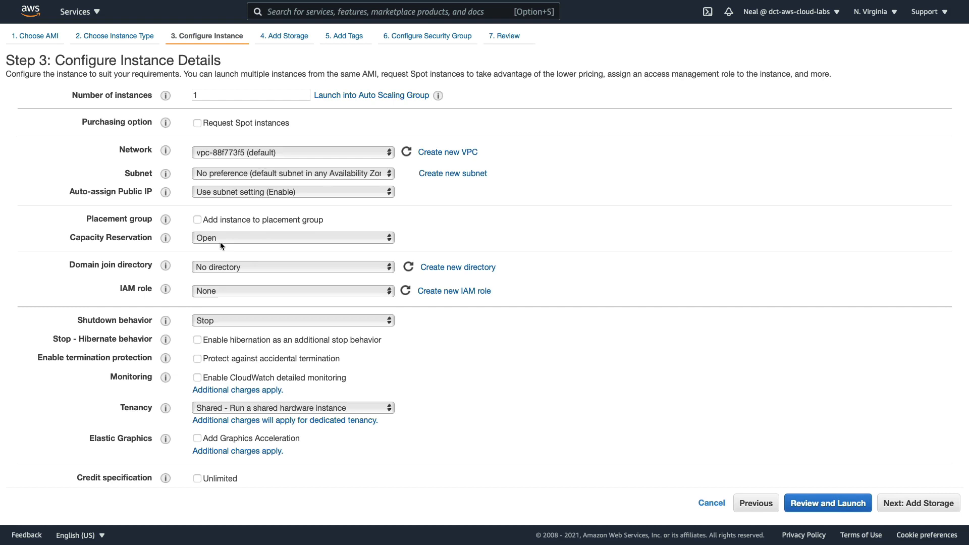
left_click(292, 290)
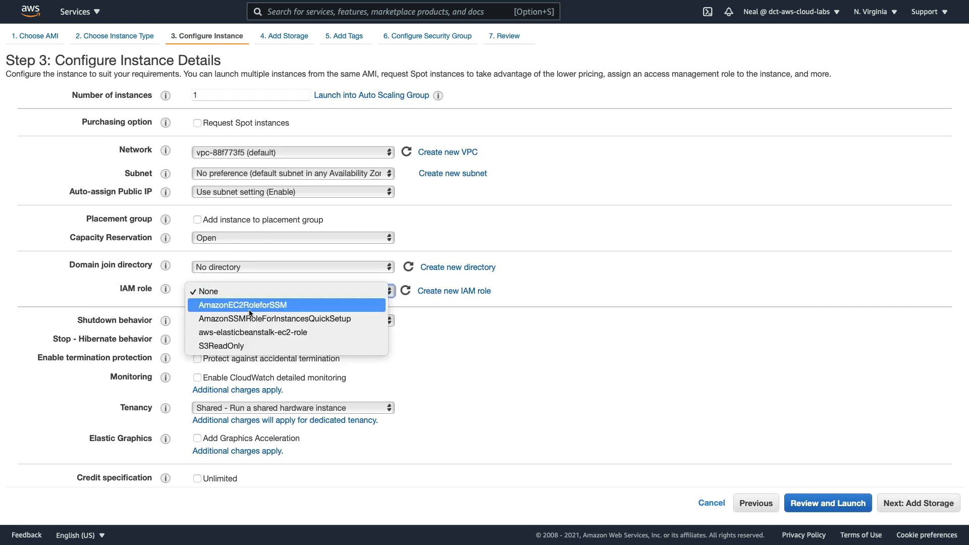
mouse_move(233, 308)
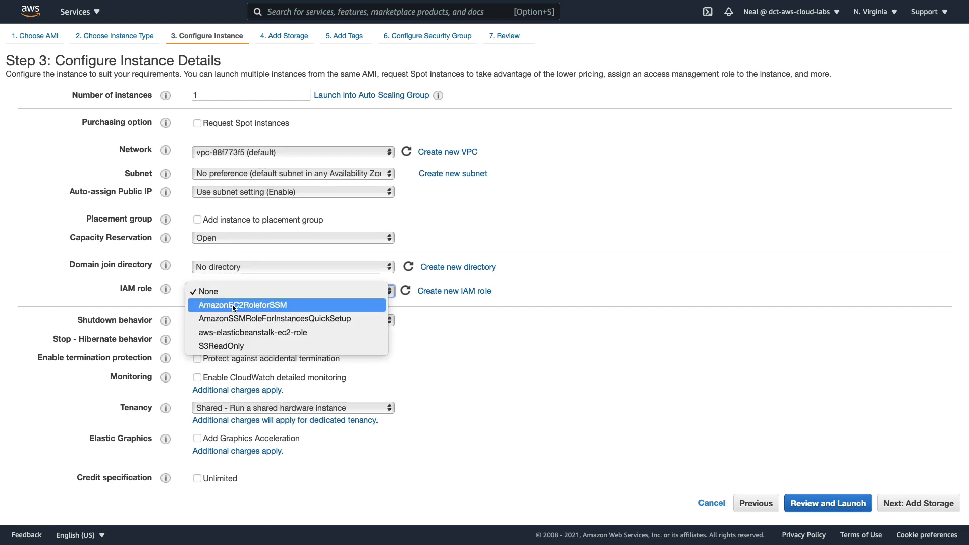
left_click(205, 291)
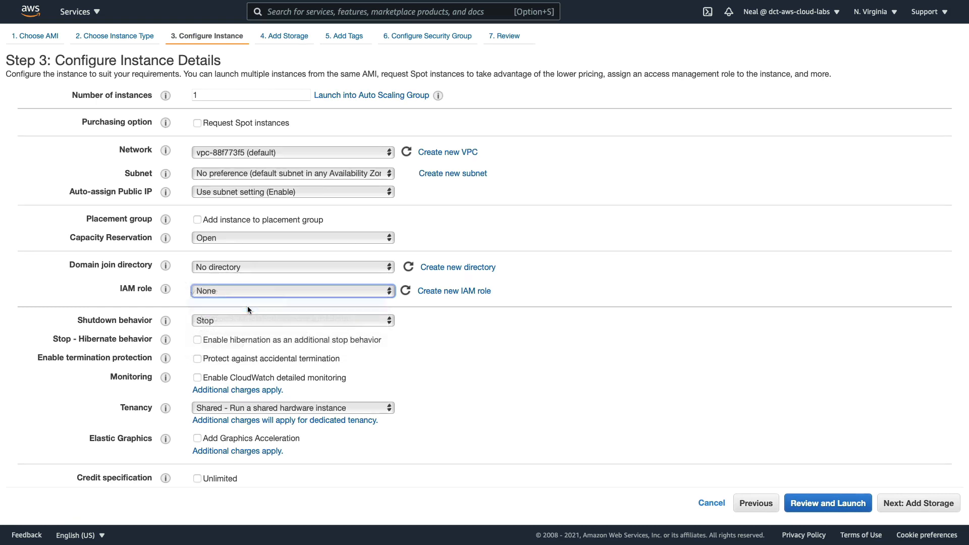
left_click(293, 290)
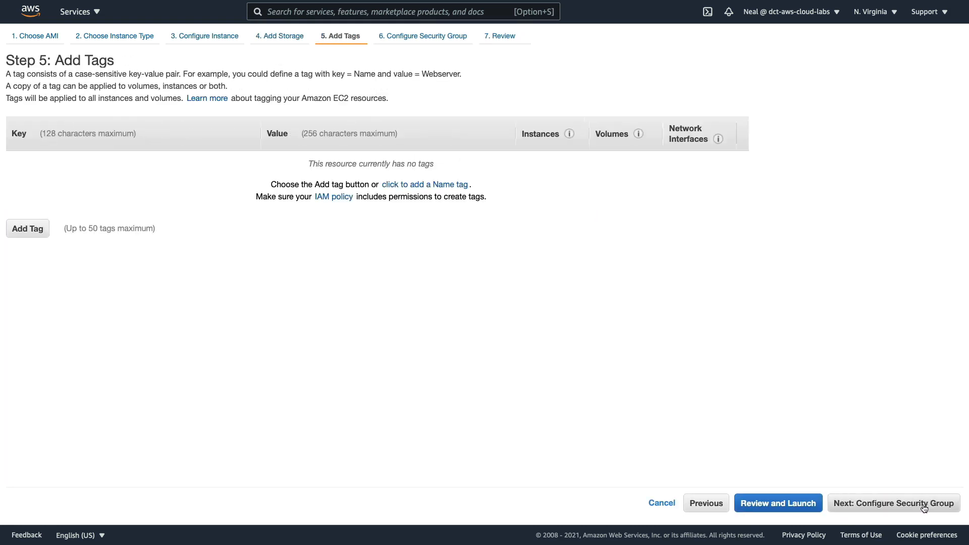
Step: Launch the instance with the WebAccess security group and cloud-labs-nv key pair
left_click(892, 503)
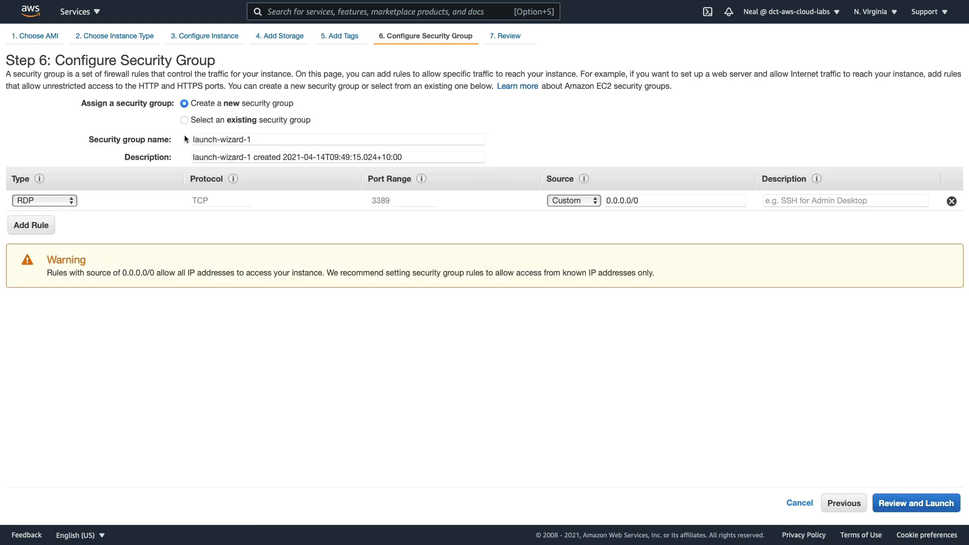
left_click(184, 121)
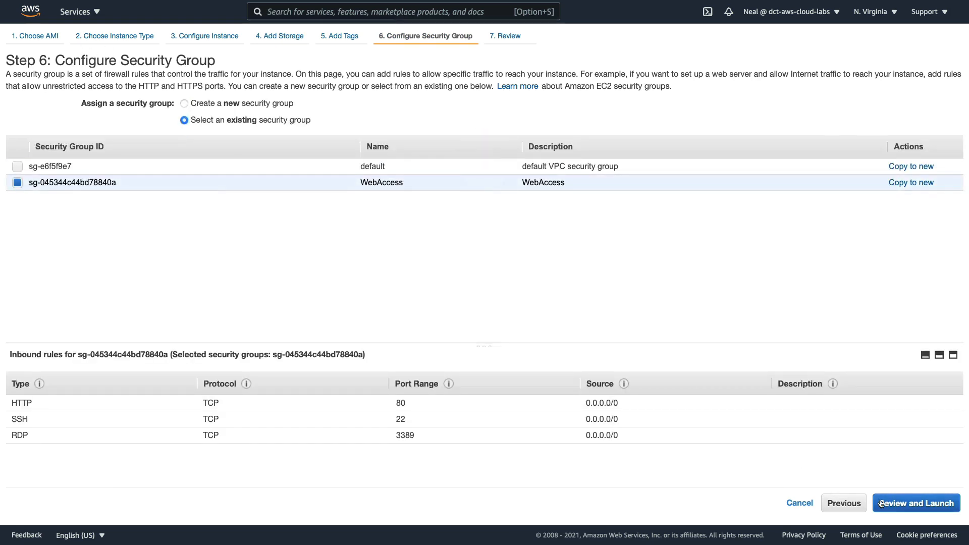
left_click(915, 503)
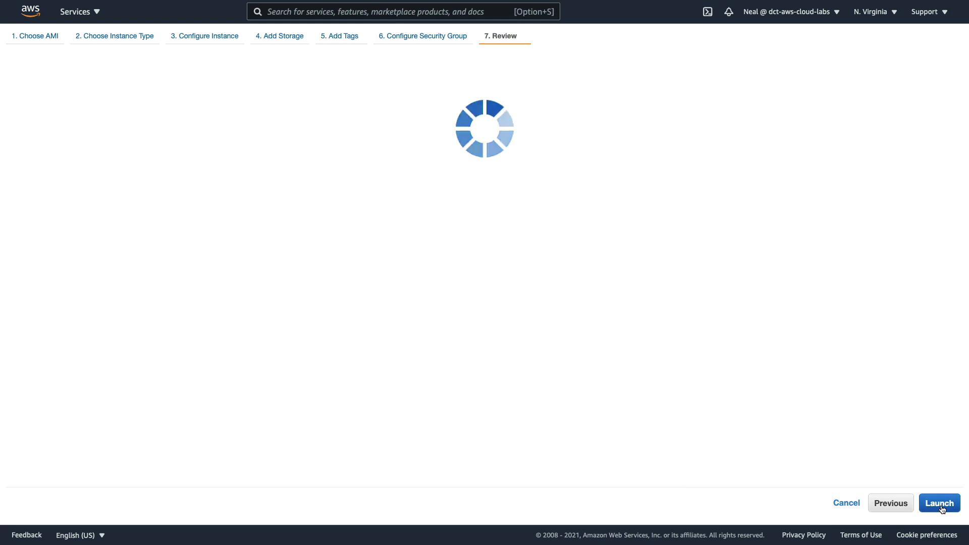
left_click(938, 503)
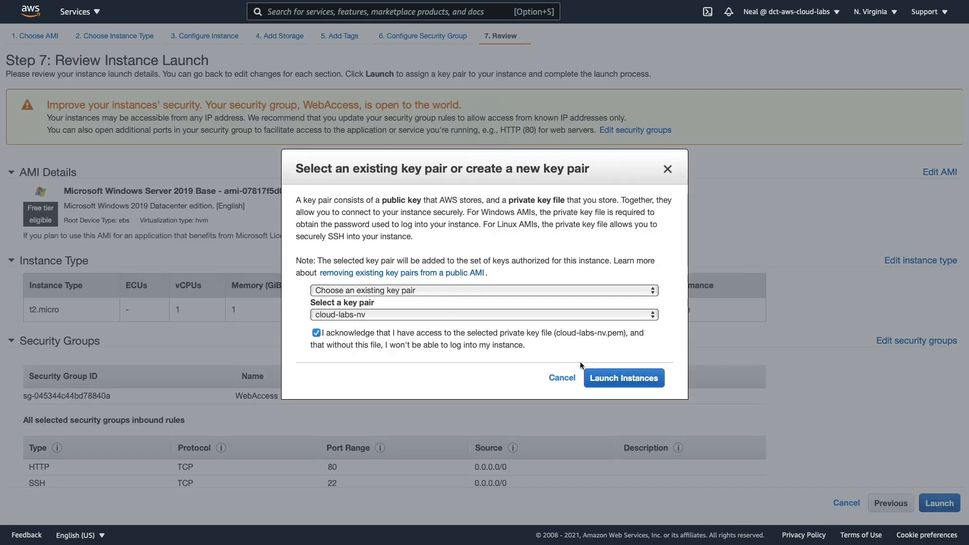
left_click(623, 378)
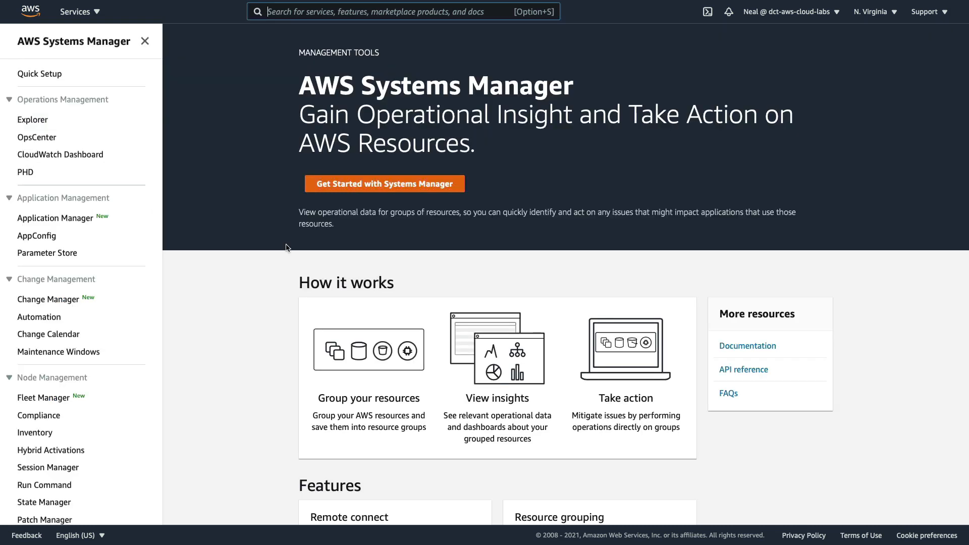
mouse_move(25, 74)
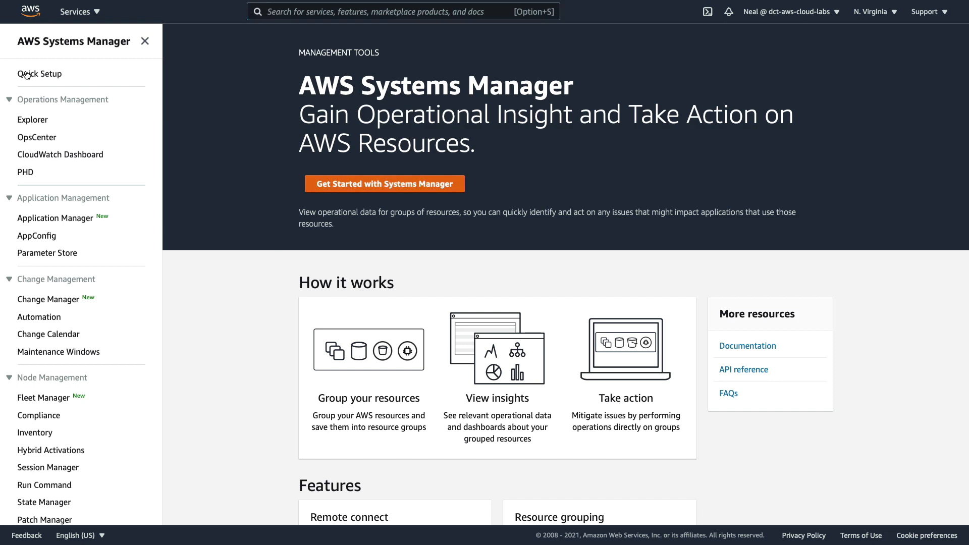
Step: Open Quick Setup, preview the configuration types, and cancel back to the Host Management listing
left_click(38, 73)
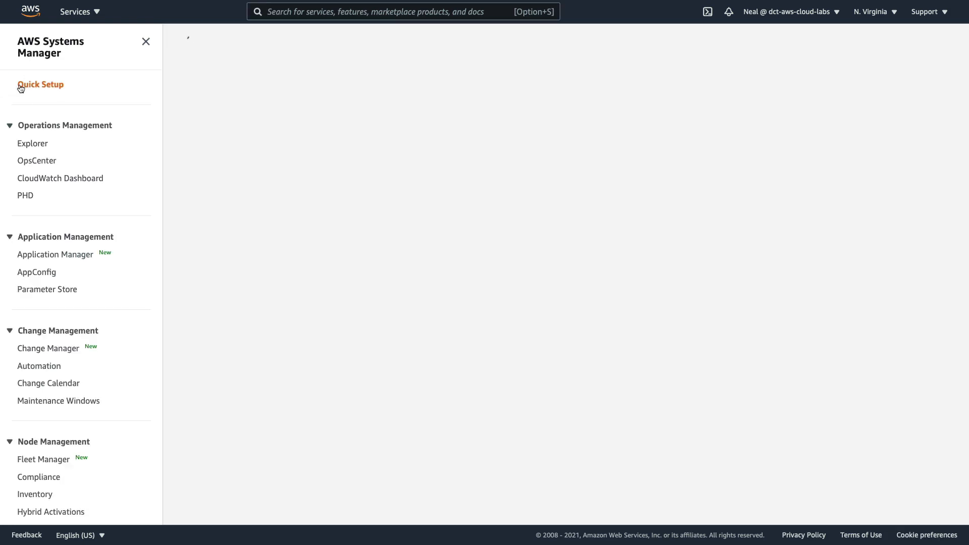
left_click(40, 85)
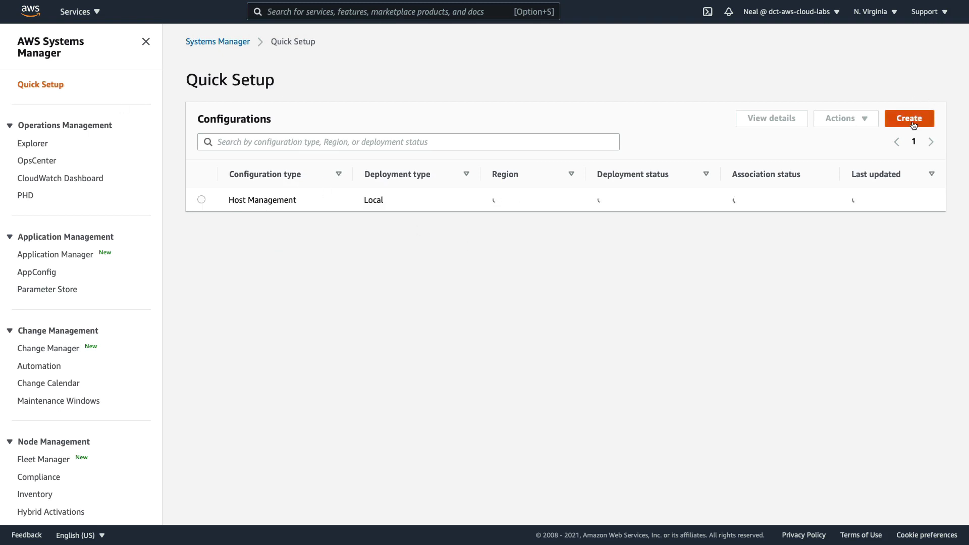
left_click(908, 118)
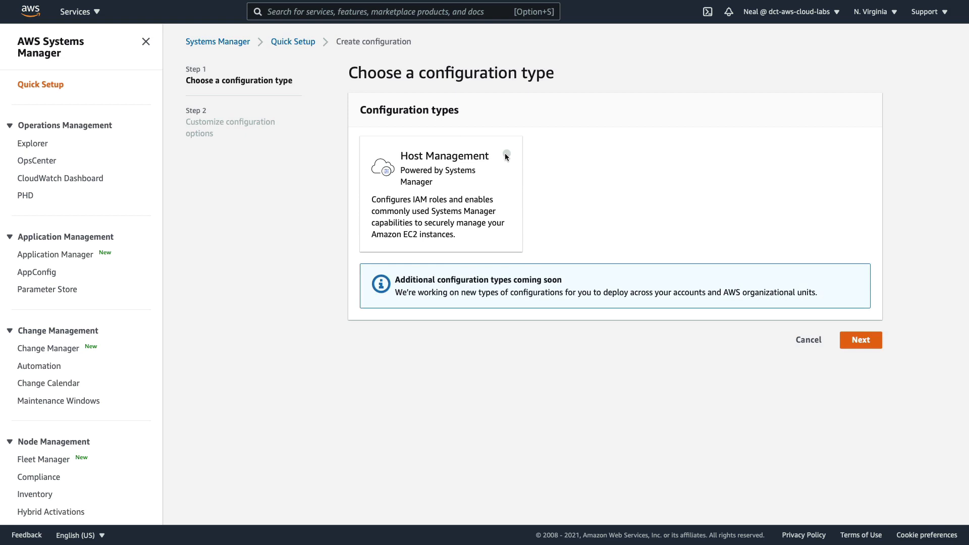
mouse_move(835, 344)
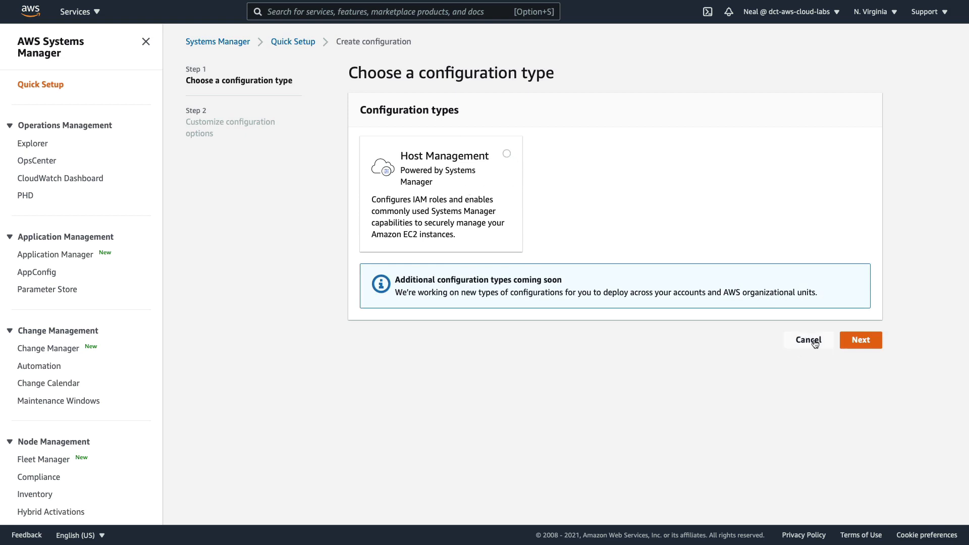
left_click(807, 340)
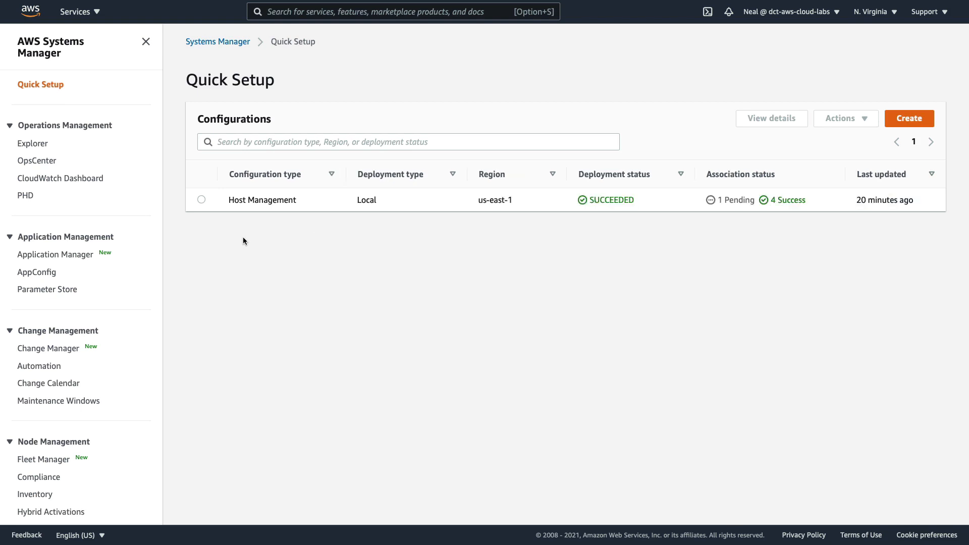
Step: Open the Inventory dashboard and scroll to Top 5 OS Versions showing Windows Server 2019
scroll("down", 3)
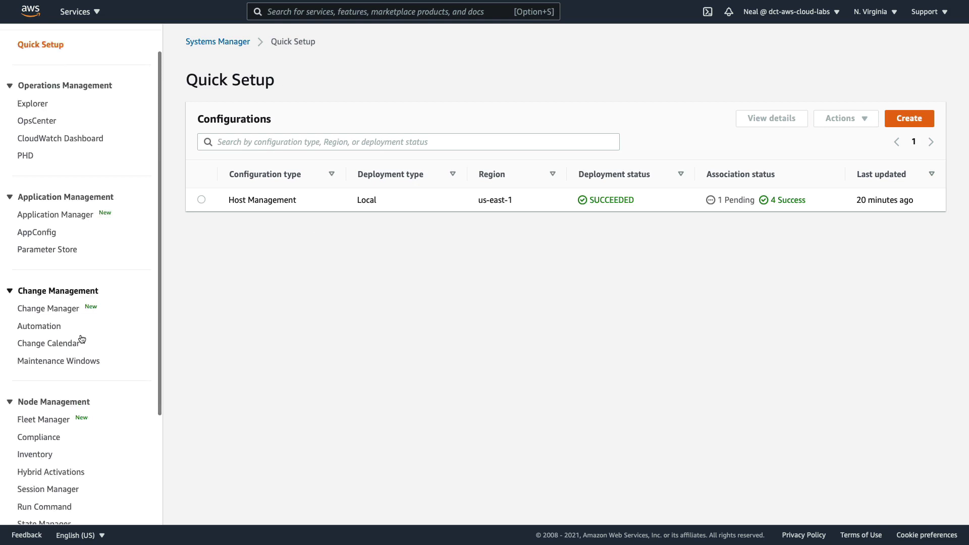
scroll("down", 3)
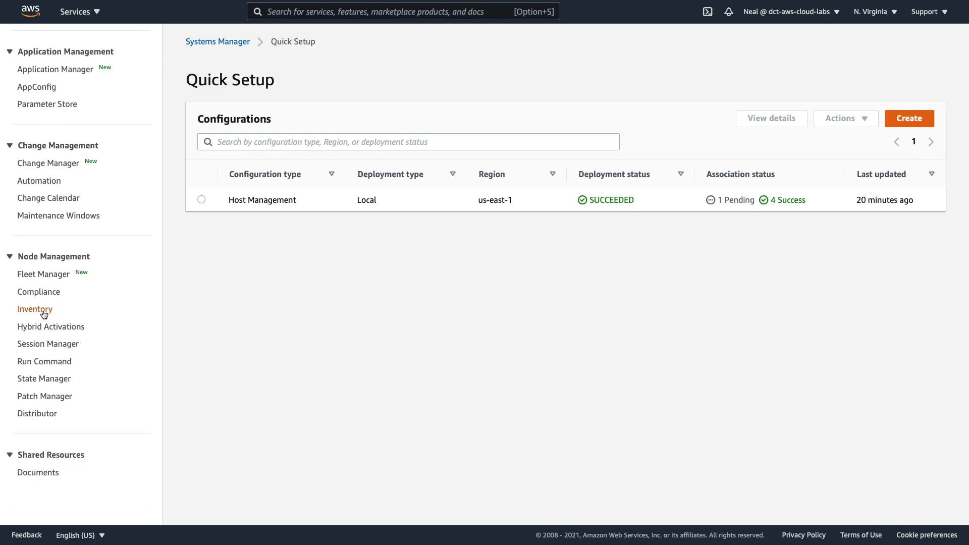
mouse_move(44, 287)
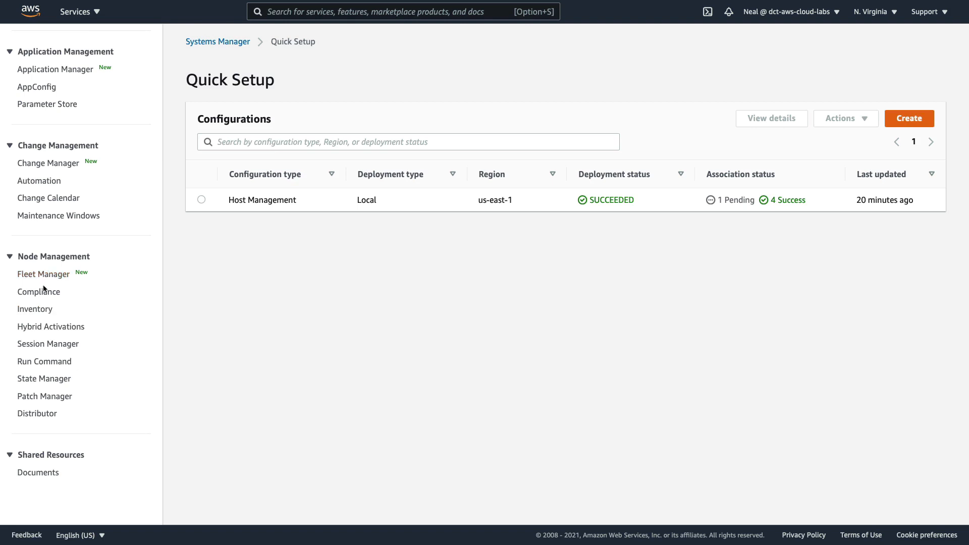
mouse_move(35, 309)
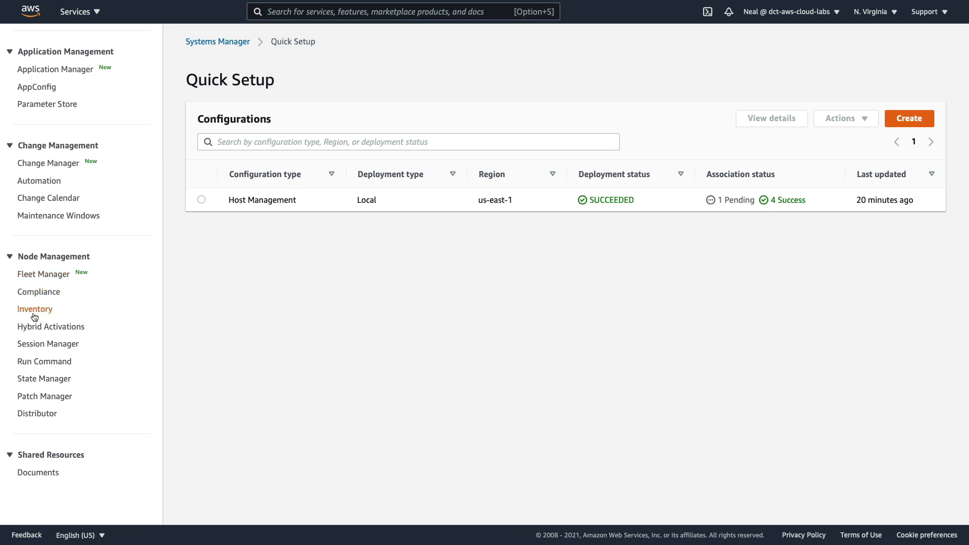
left_click(35, 309)
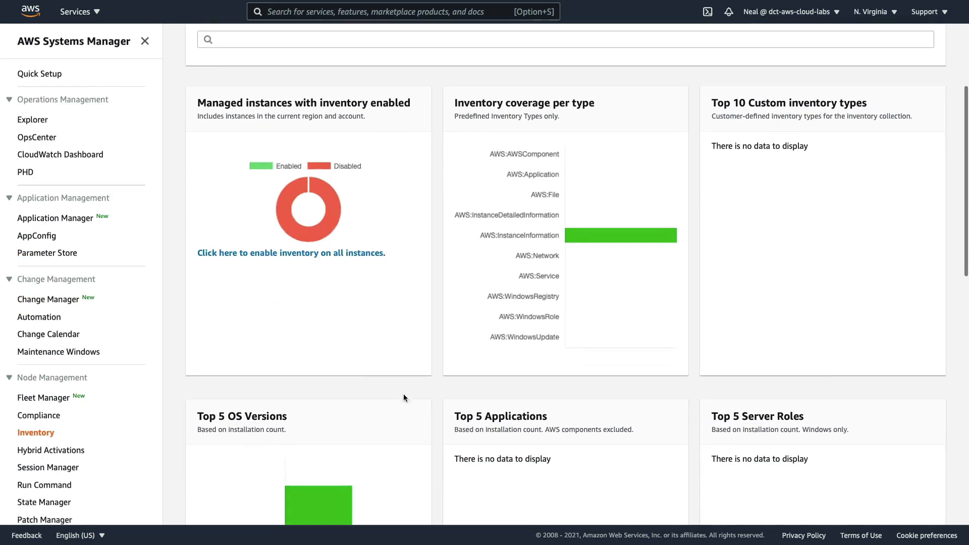
scroll("down", 3)
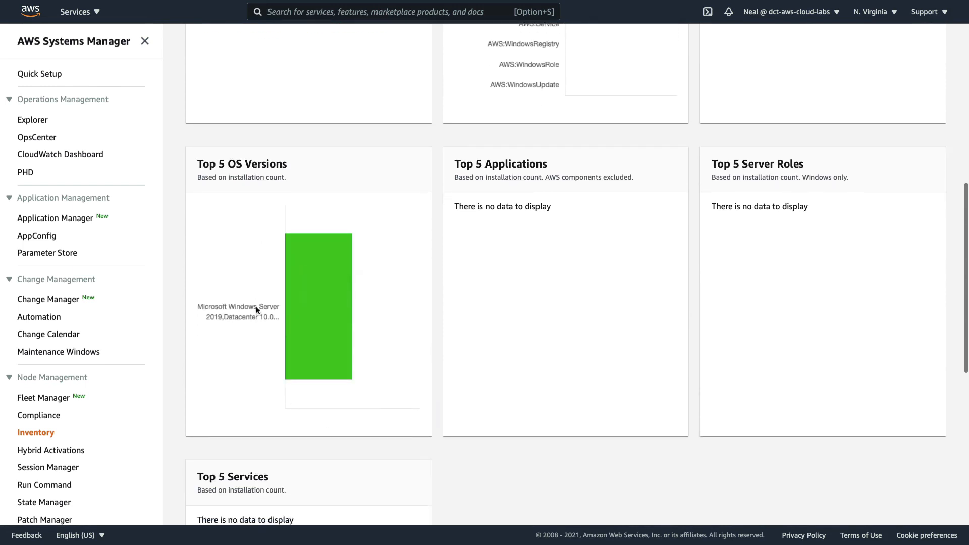
mouse_move(264, 317)
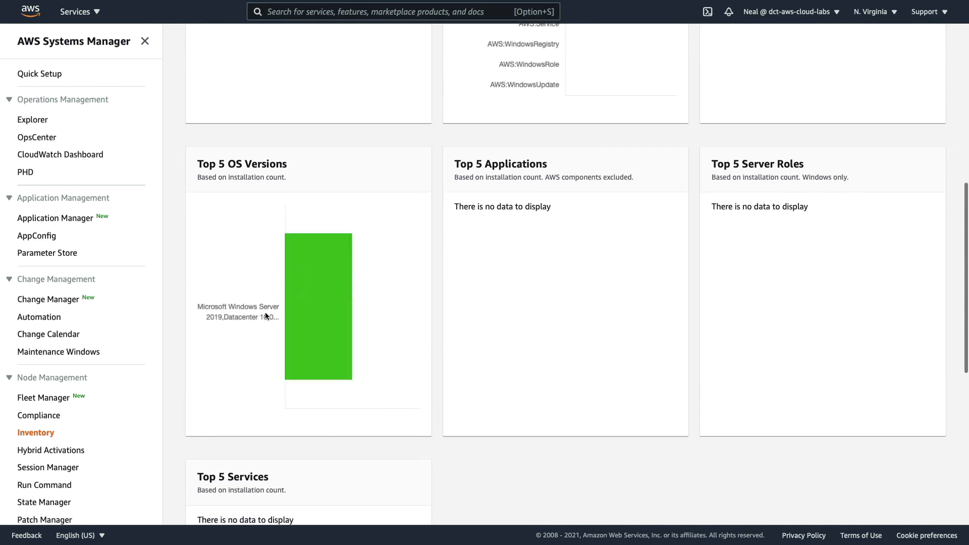
mouse_move(220, 335)
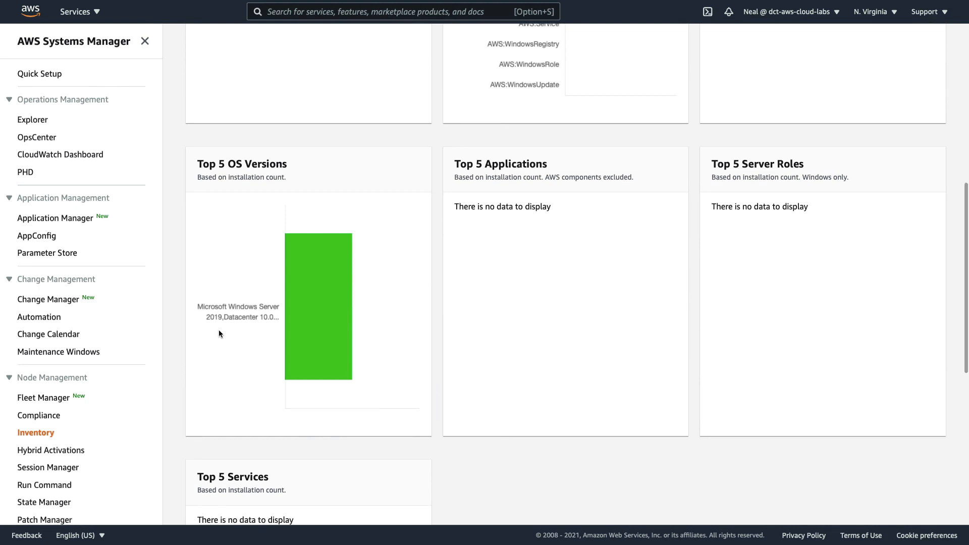
mouse_move(207, 407)
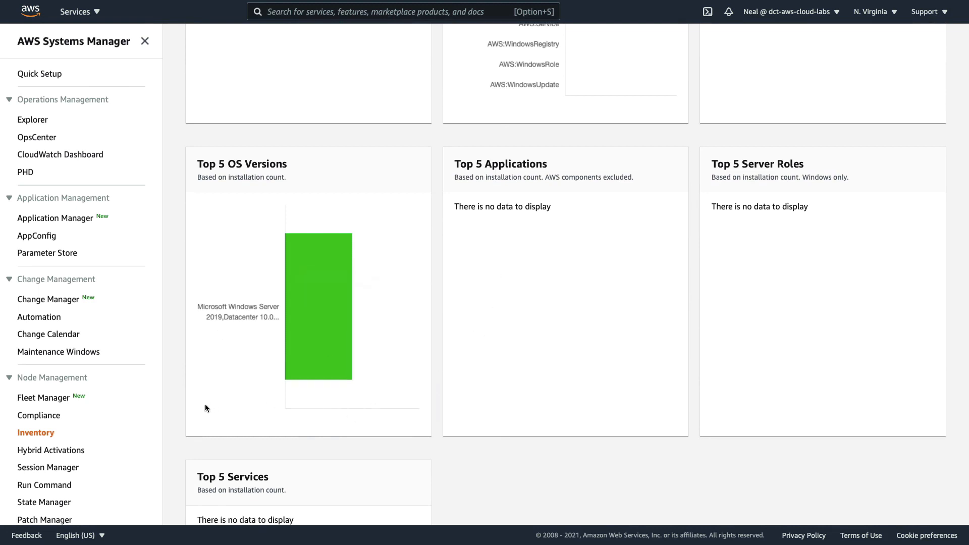
scroll("down", 3)
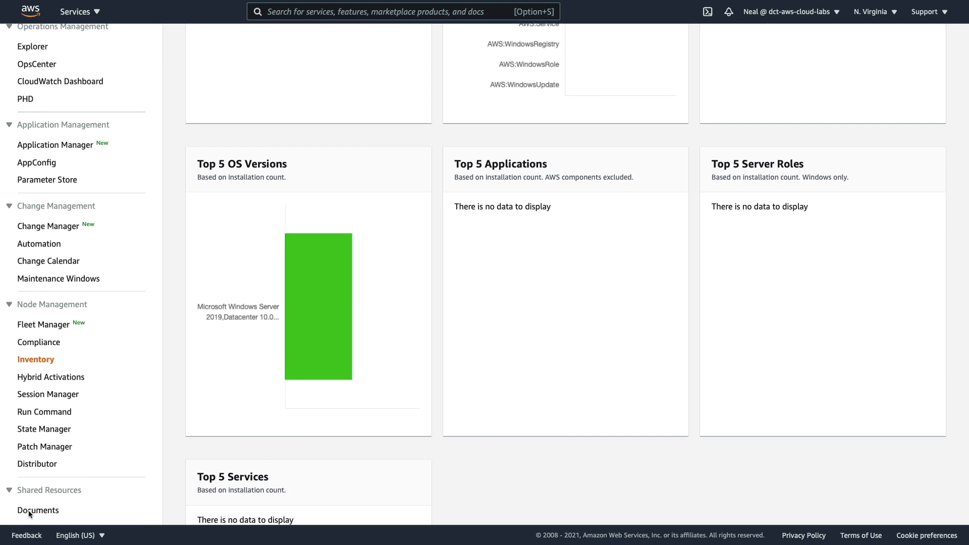
Step: Search Systems Manager documents for 'sto' and open AWS-StopEC2Instance
left_click(37, 510)
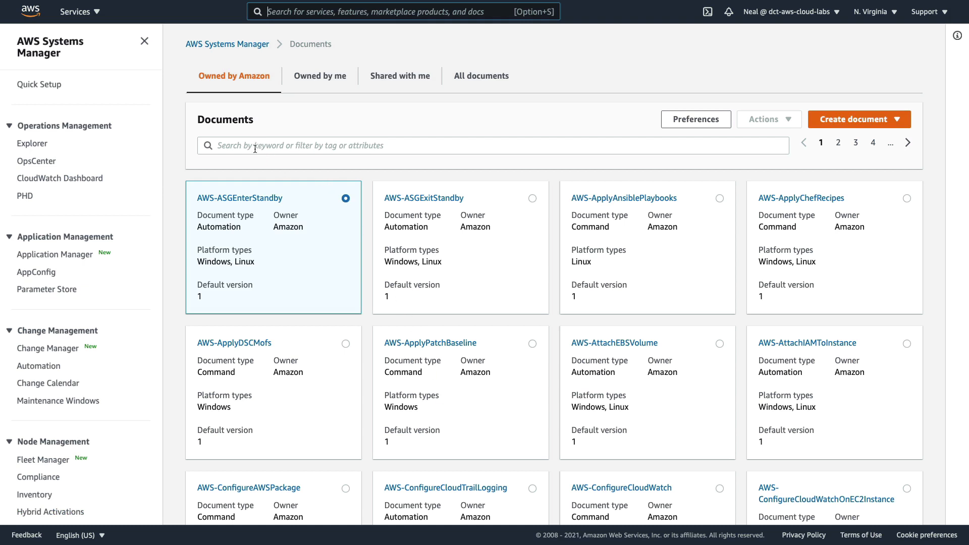
type("sto")
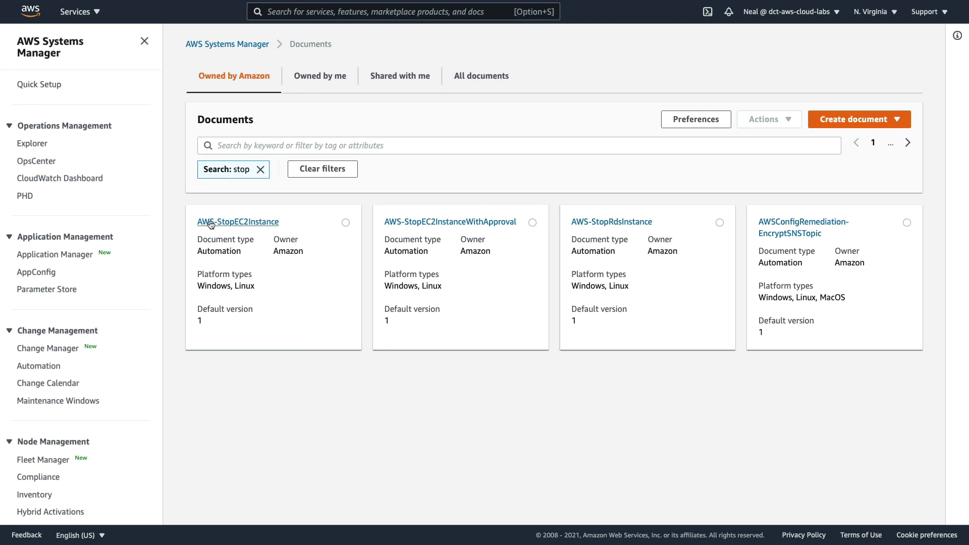
mouse_move(236, 227)
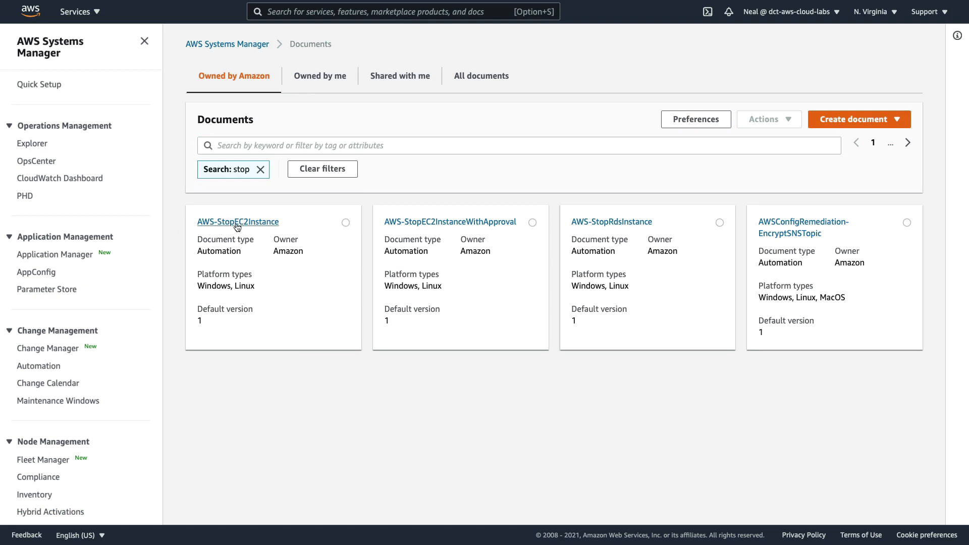
left_click(237, 221)
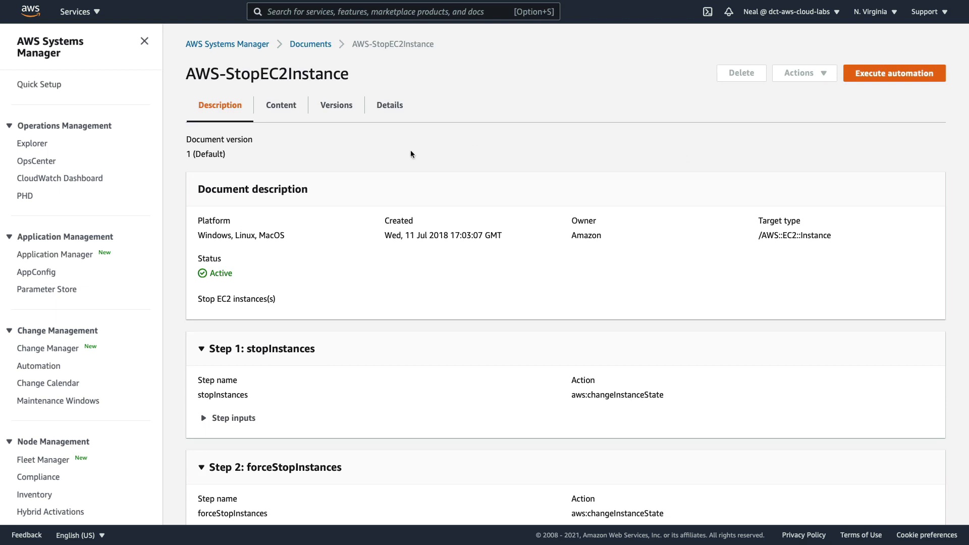
mouse_move(198, 235)
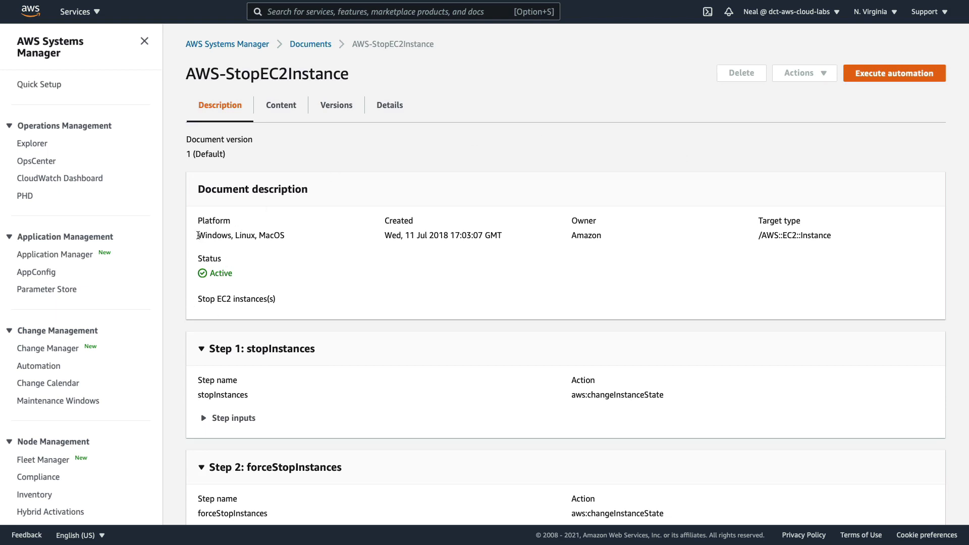
double_click(215, 236)
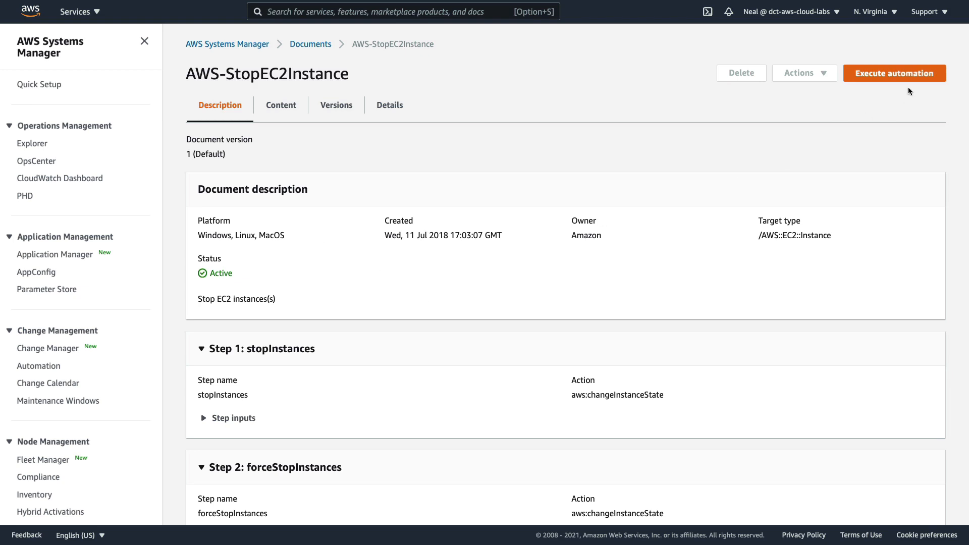
mouse_move(893, 80)
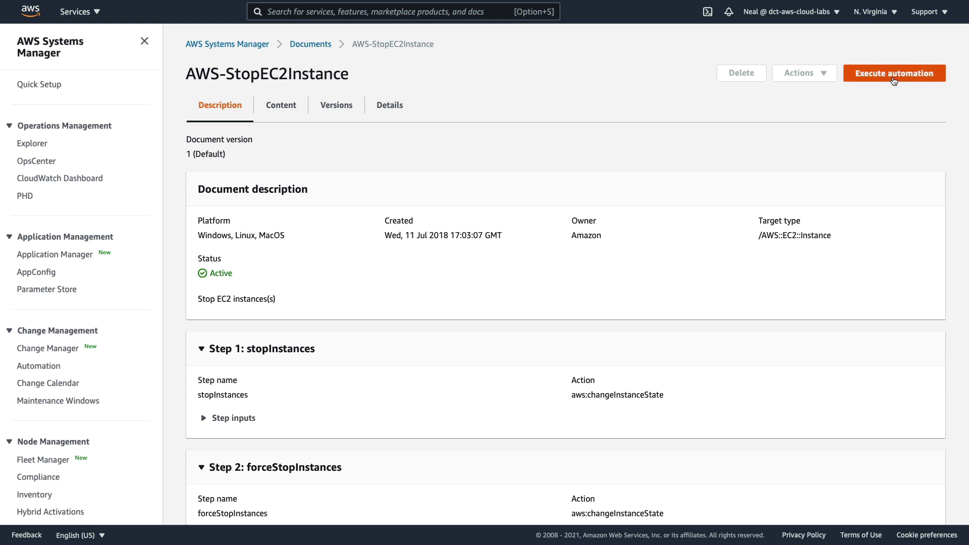
Step: Execute AWS-StopEC2Instance targeting instance i-002b511287ec39e66 via the interactive instance picker
left_click(894, 73)
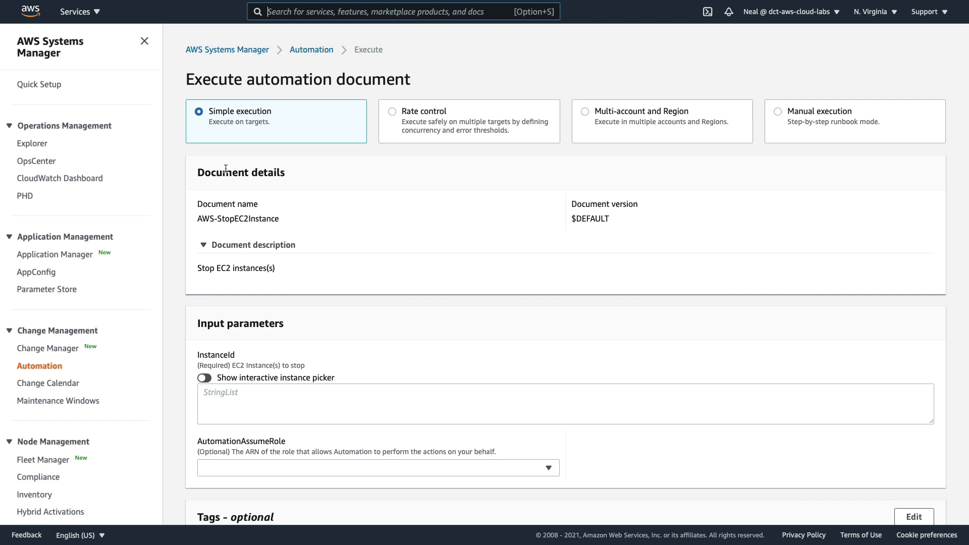
mouse_move(223, 91)
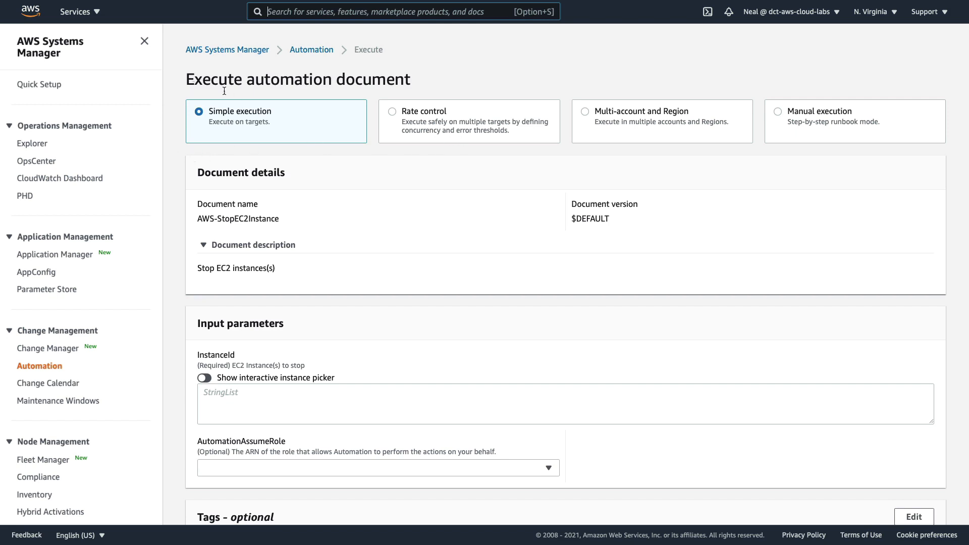
scroll("down", 3)
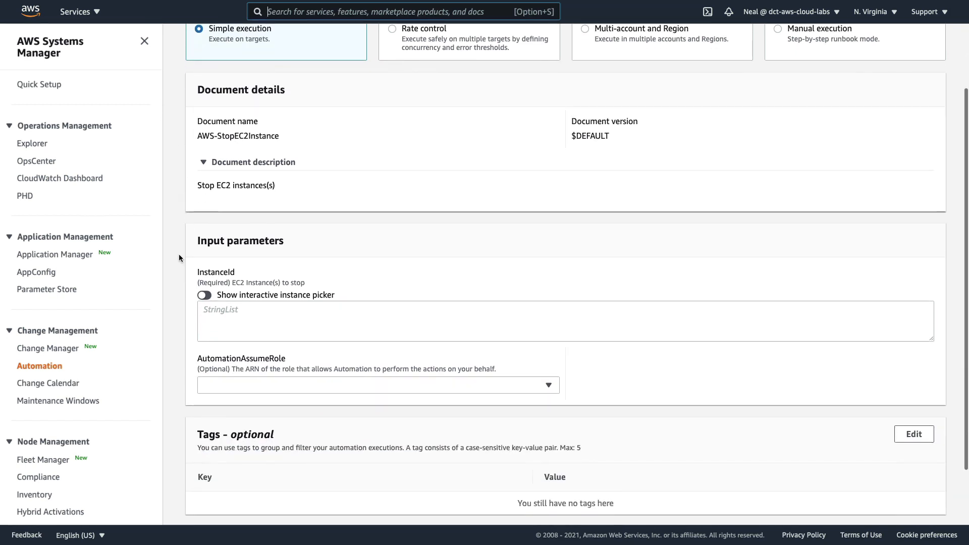
scroll("down", 3)
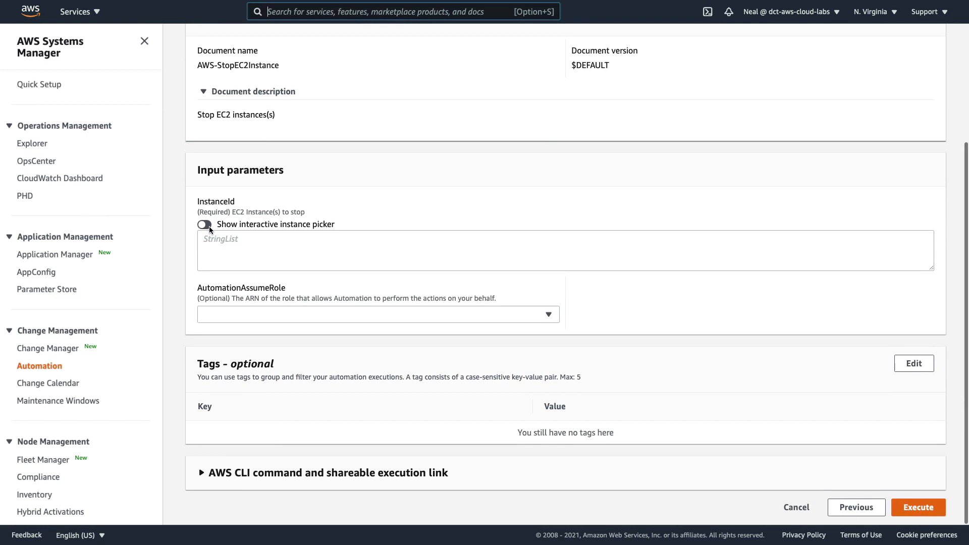
left_click(204, 225)
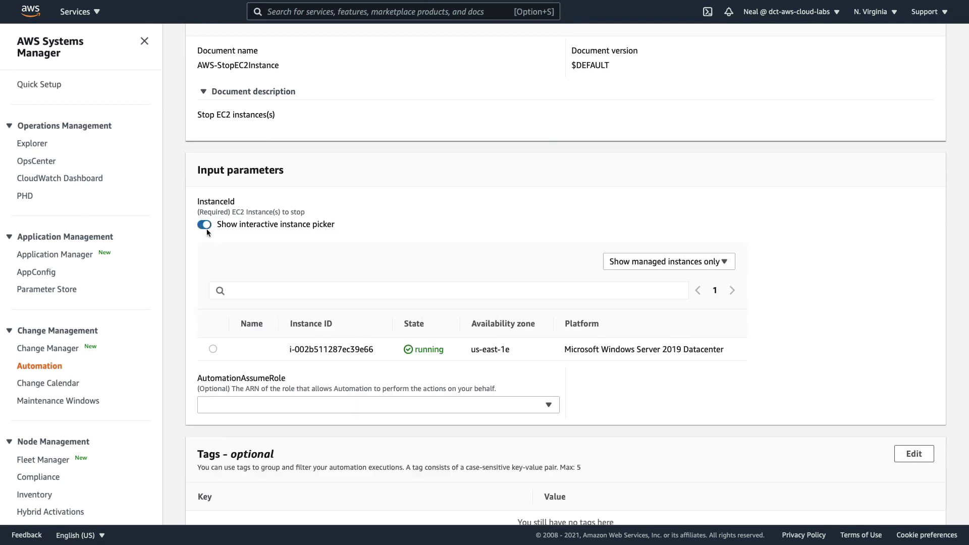
scroll("down", 3)
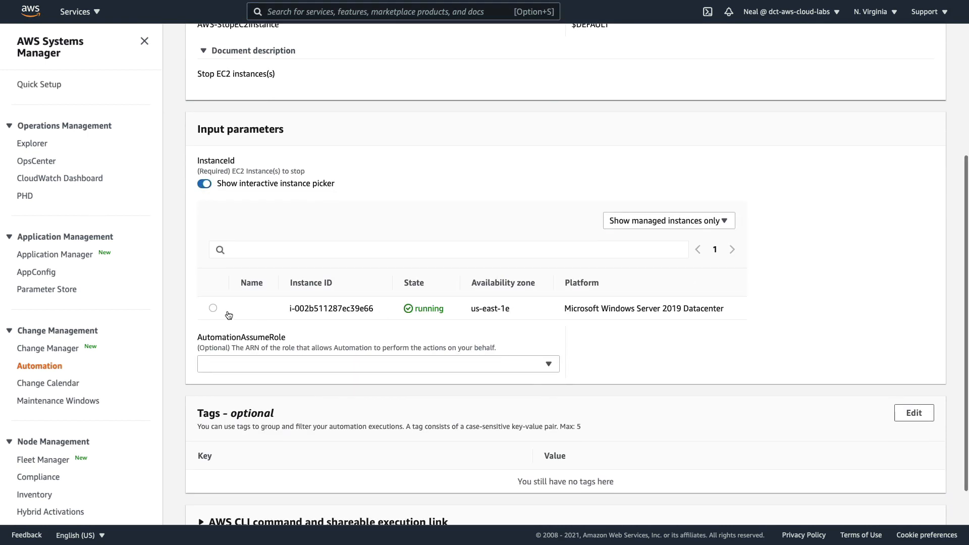
left_click(213, 308)
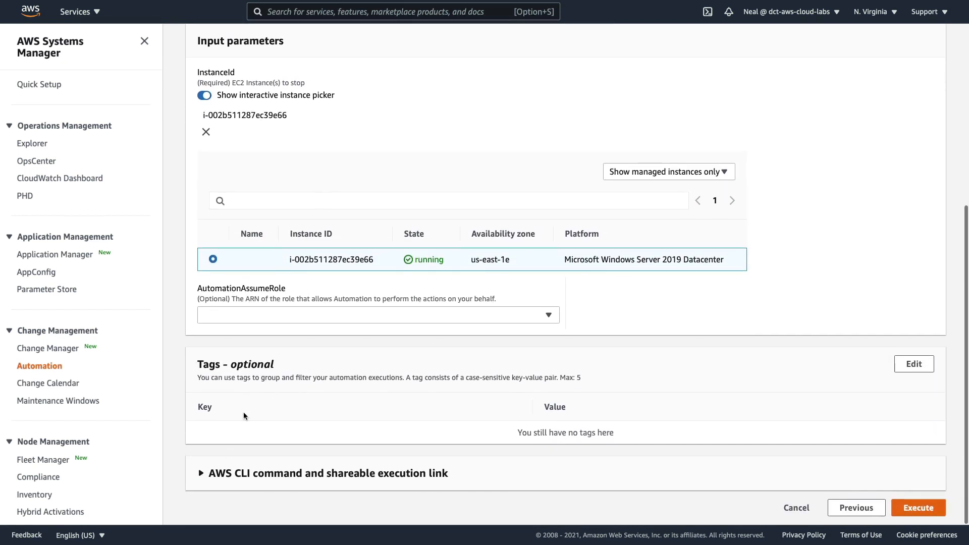
mouse_move(275, 272)
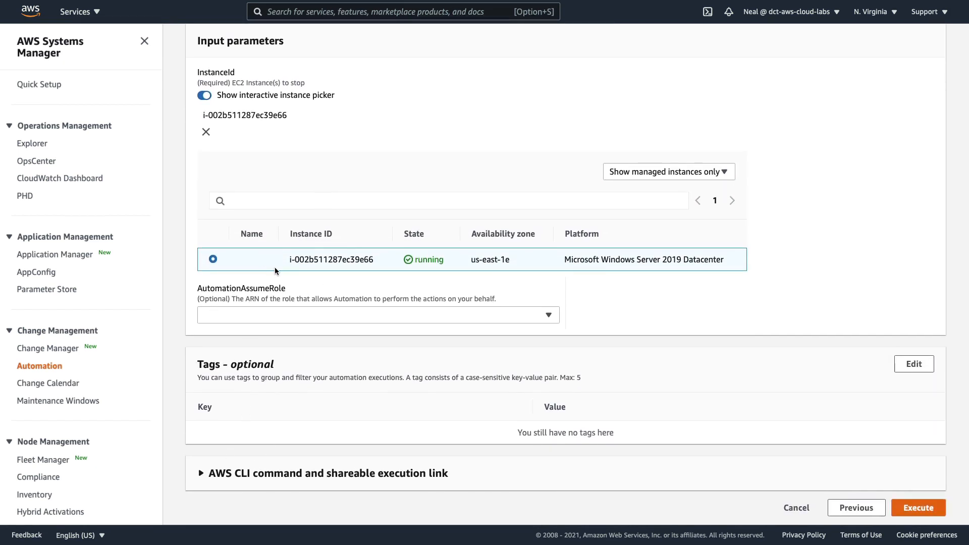
mouse_move(221, 237)
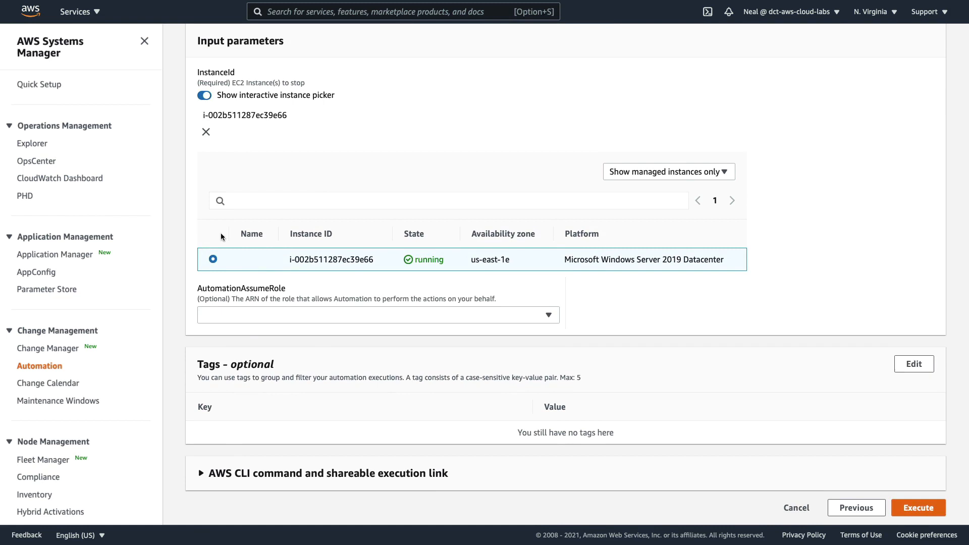
mouse_move(565, 345)
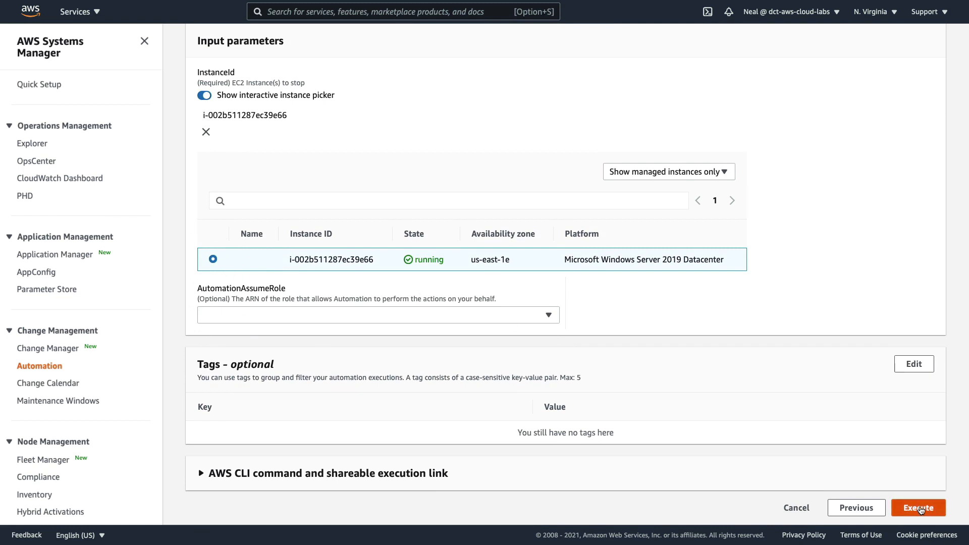
mouse_move(502, 342)
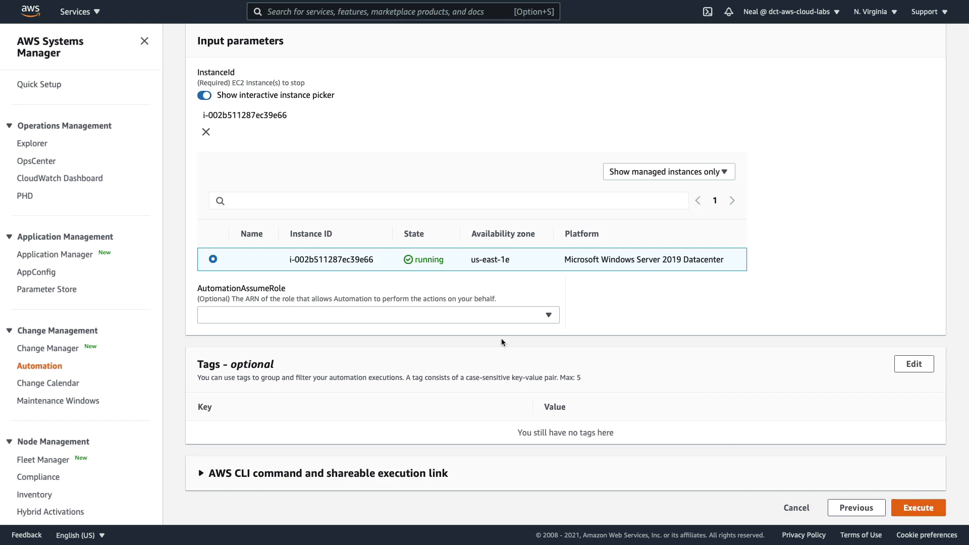
mouse_move(457, 314)
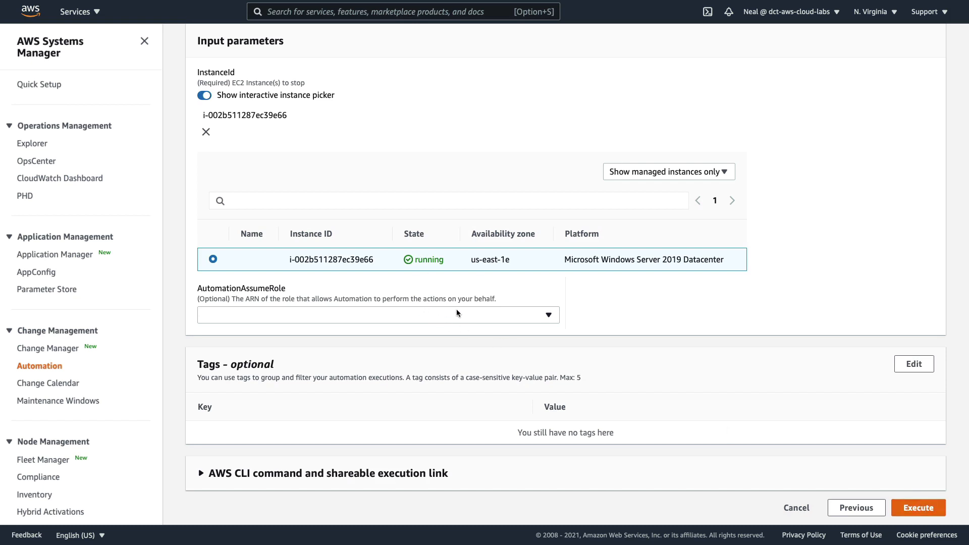
mouse_move(436, 341)
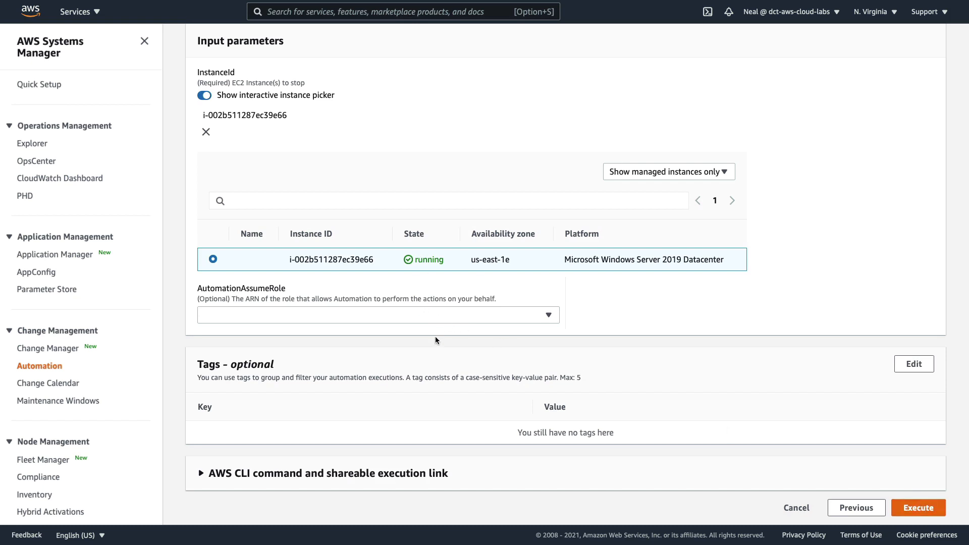
mouse_move(739, 424)
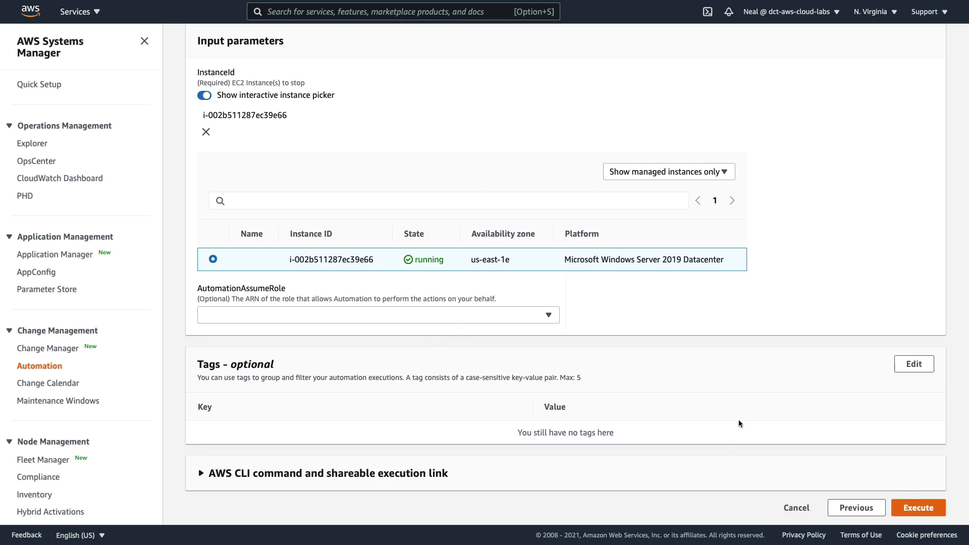
mouse_move(874, 499)
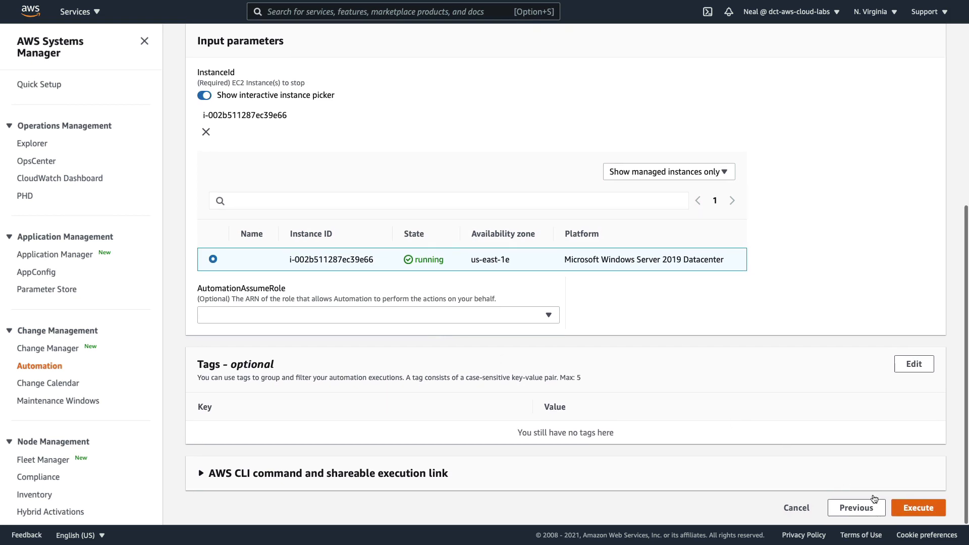
left_click(918, 507)
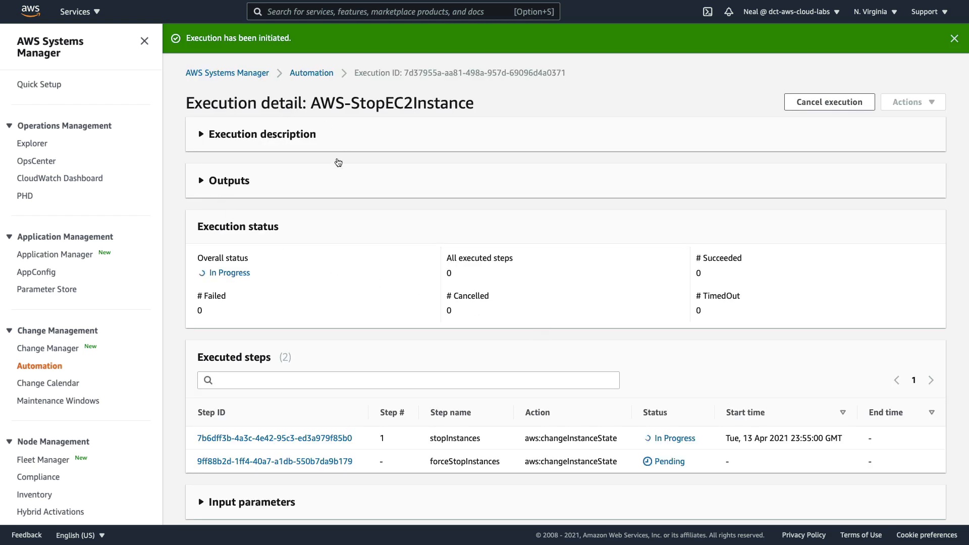
mouse_move(300, 290)
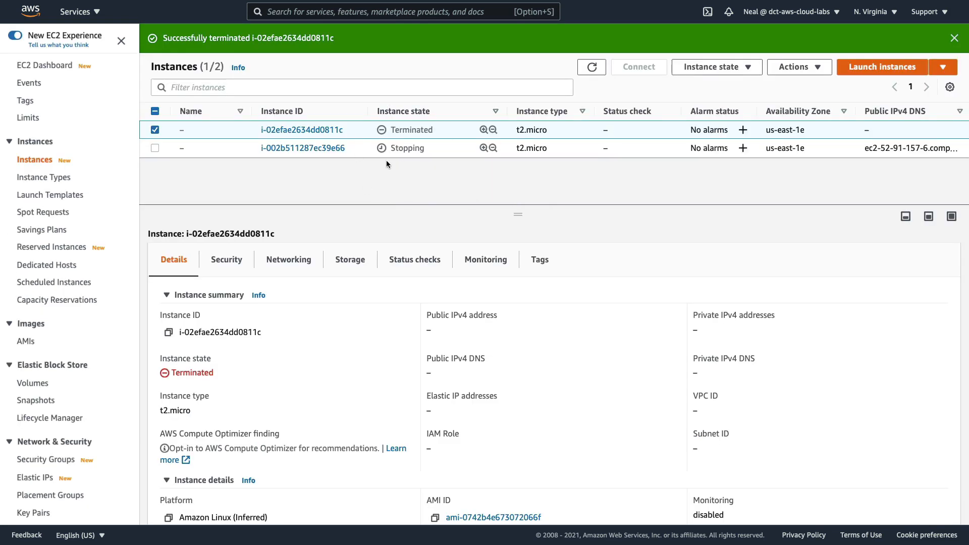
Step: Verify the stop execution succeeded with both steps complete, then open the Documents list
left_click(155, 130)
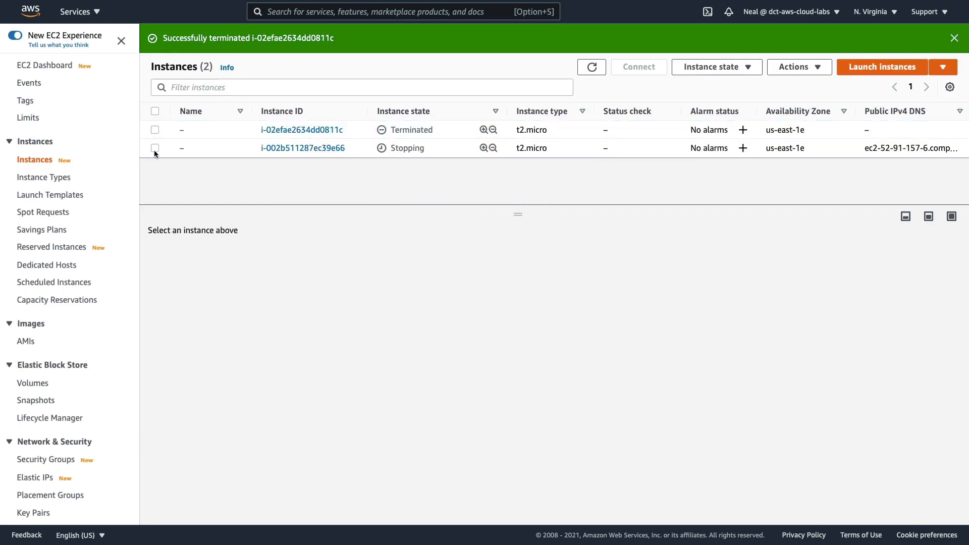
left_click(155, 148)
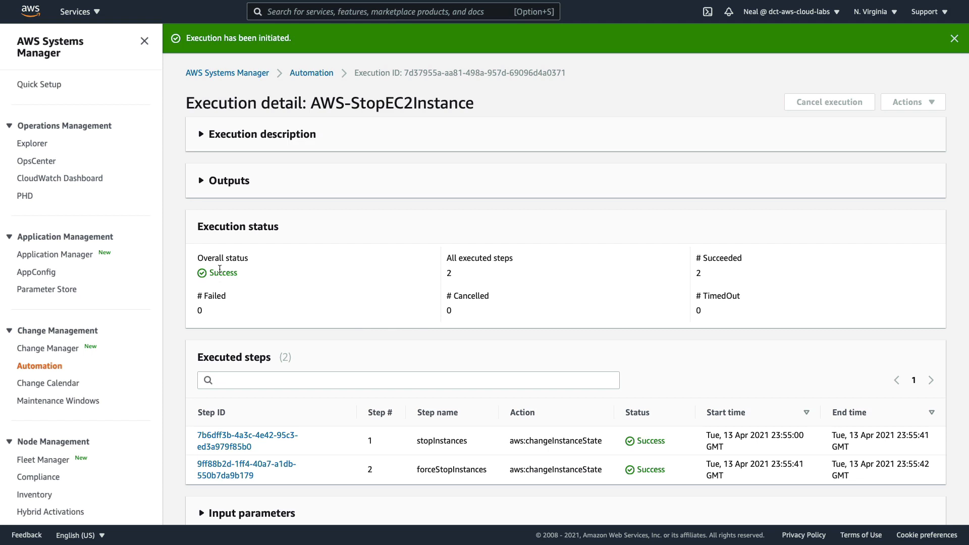
scroll("down", 3)
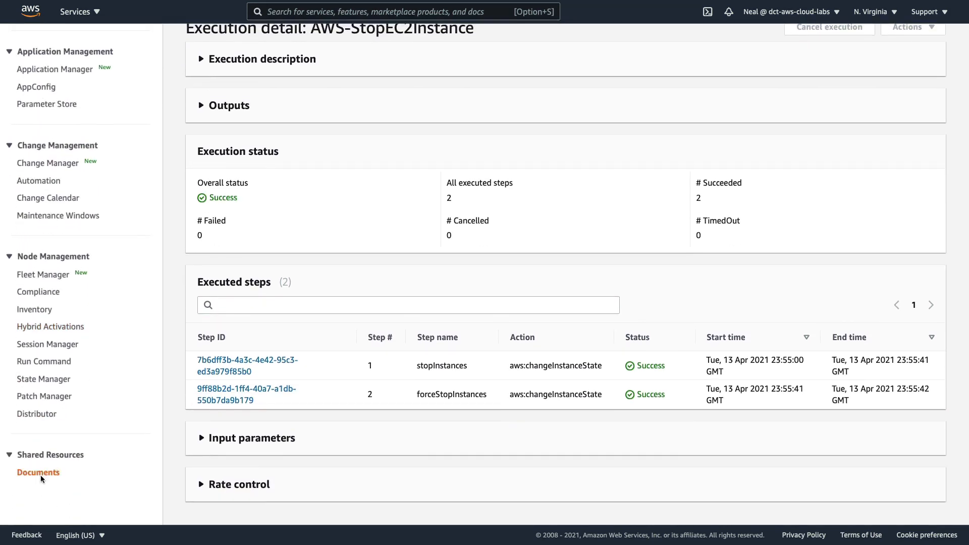
left_click(38, 473)
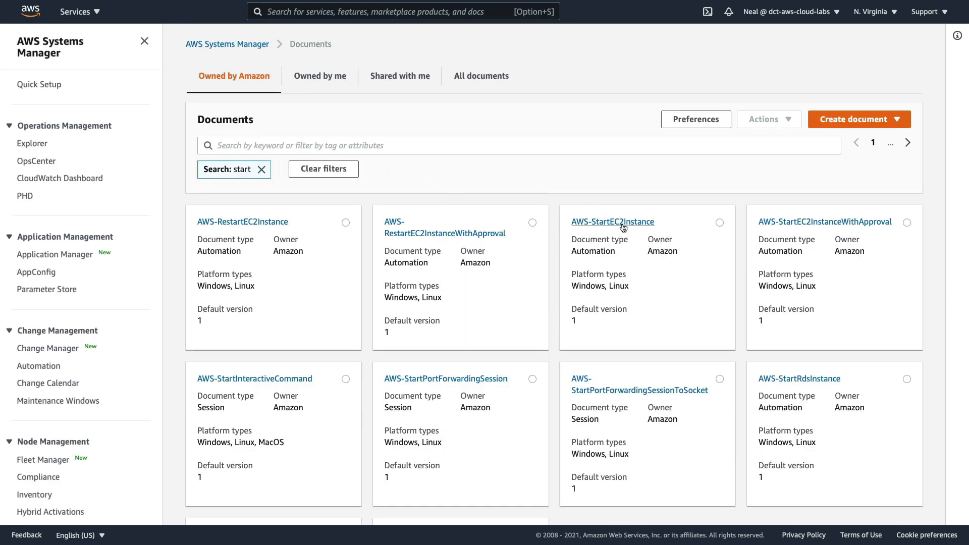
Step: Execute the AWS-StartEC2Instance automation against stopped instance i-002b511287ec39e66
left_click(612, 222)
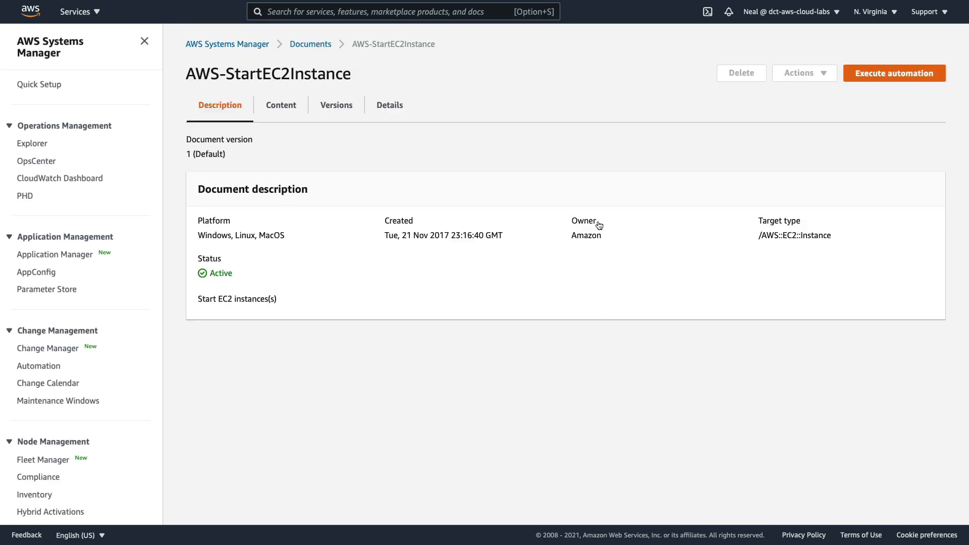
left_click(894, 72)
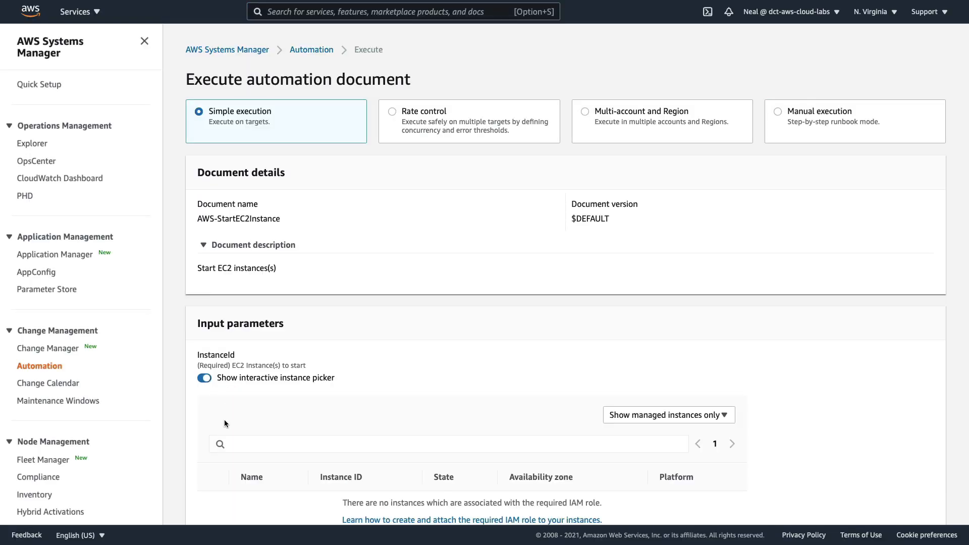
scroll("down", 3)
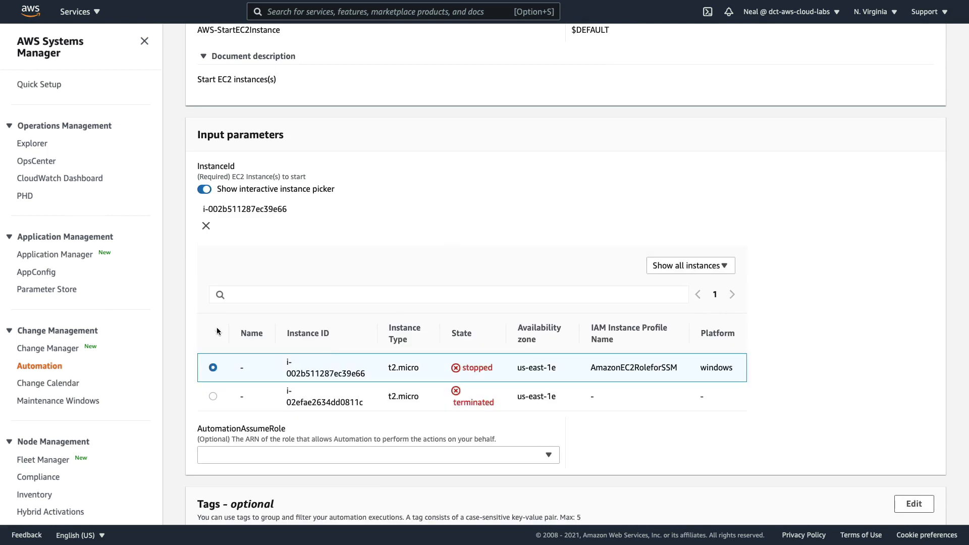
scroll("down", 3)
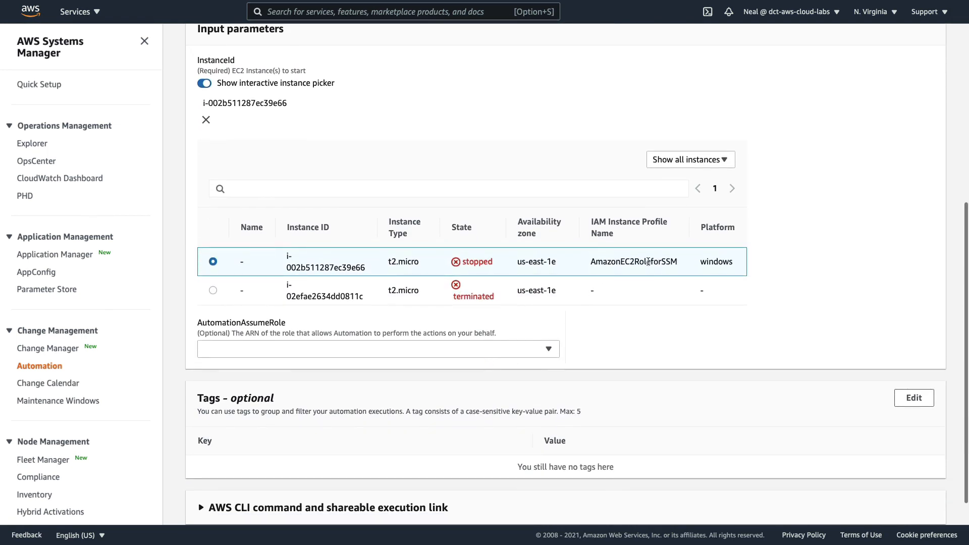
scroll("down", 3)
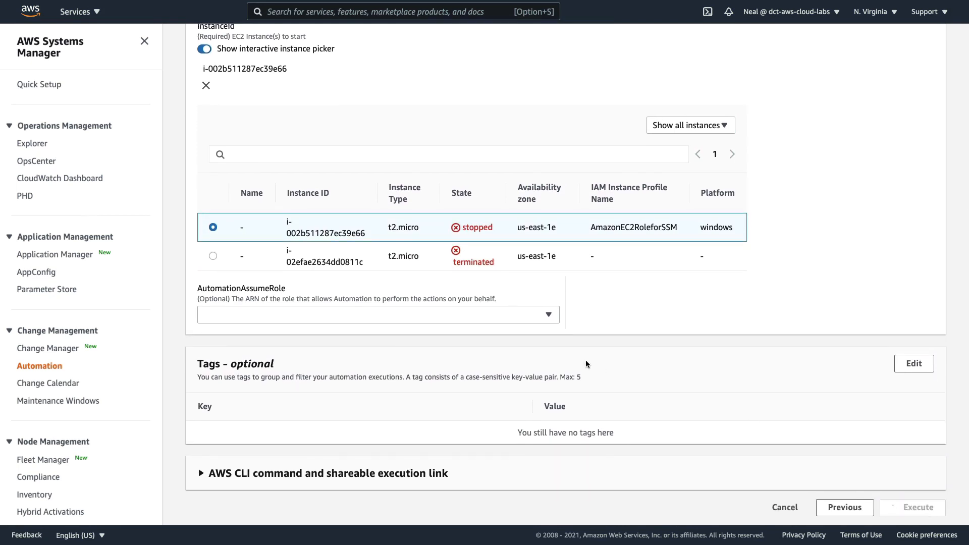
left_click(912, 507)
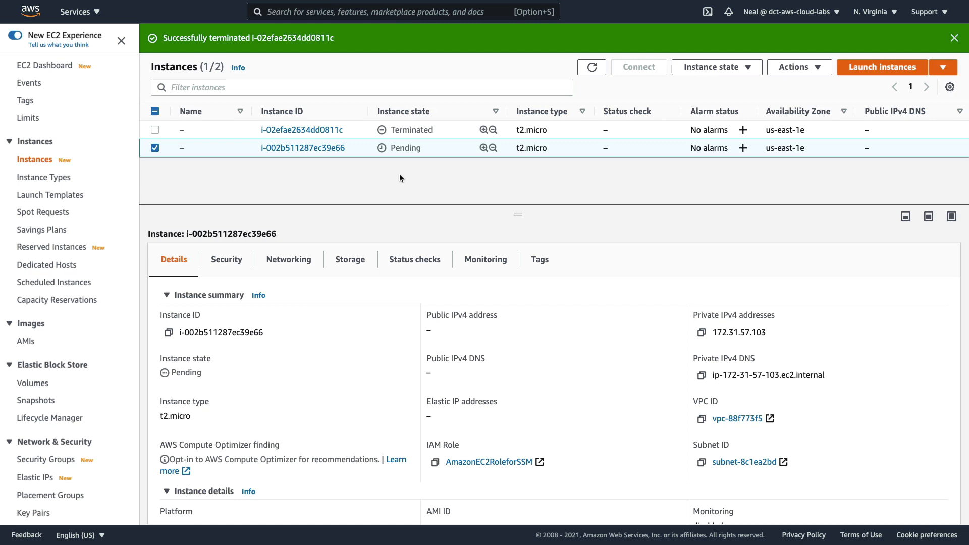
mouse_move(741, 127)
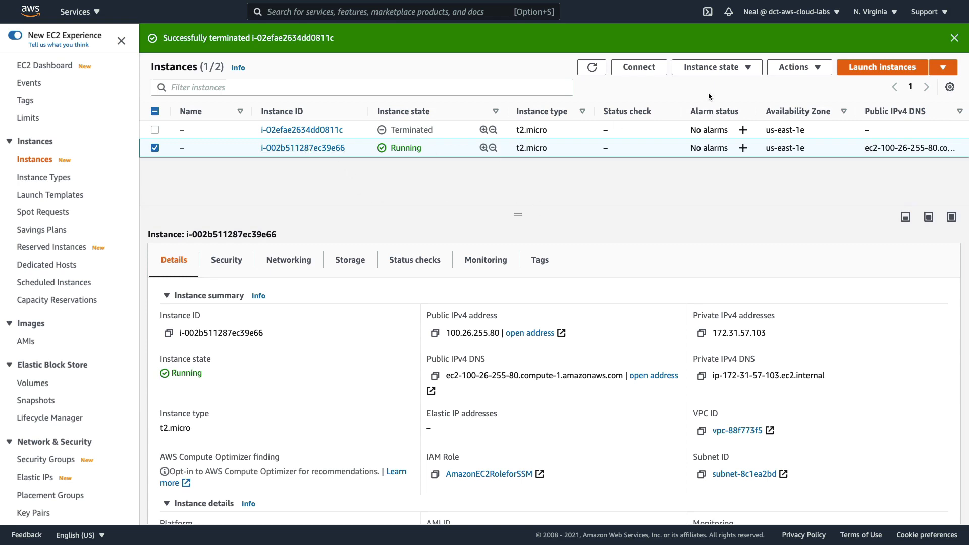
Step: Terminate Windows instance i-002b511287ec39e66 from the Instance state menu
left_click(715, 67)
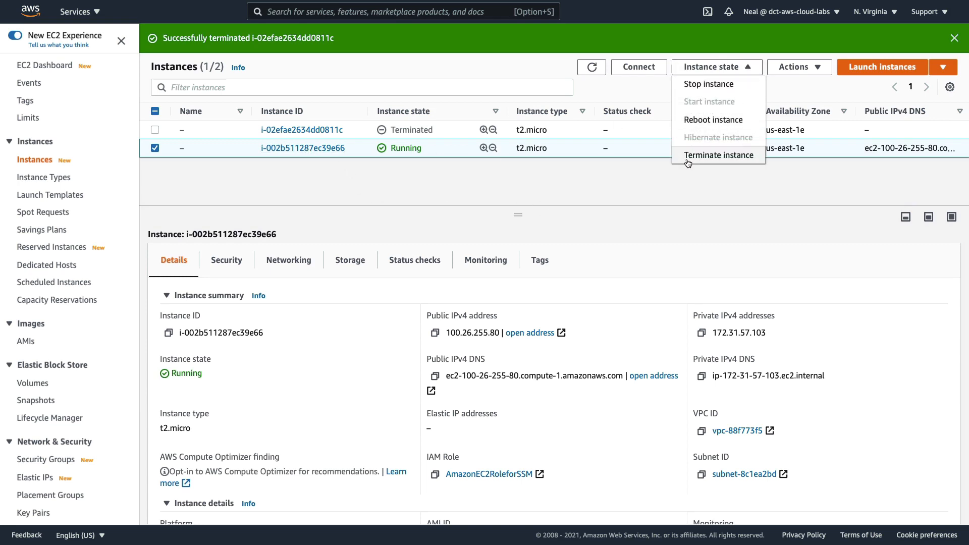
left_click(718, 155)
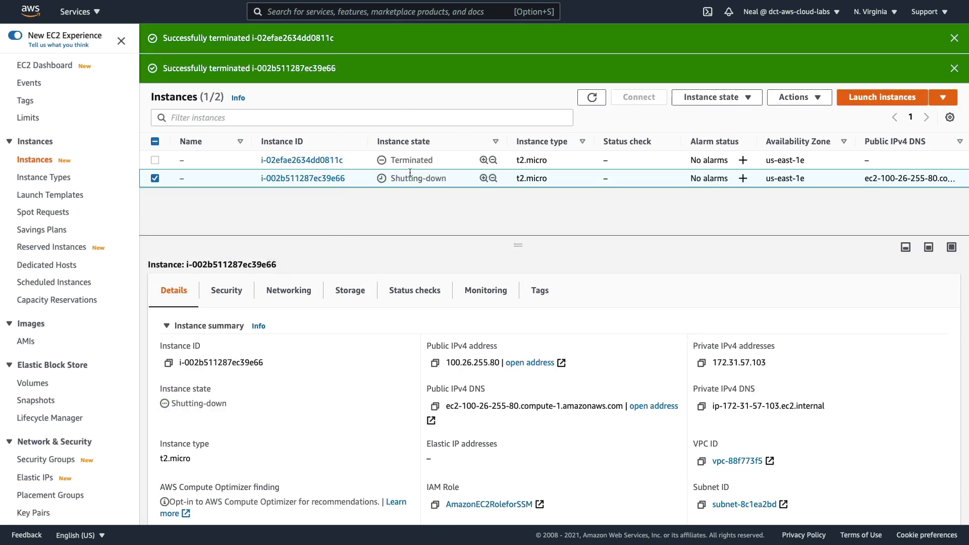
mouse_move(411, 217)
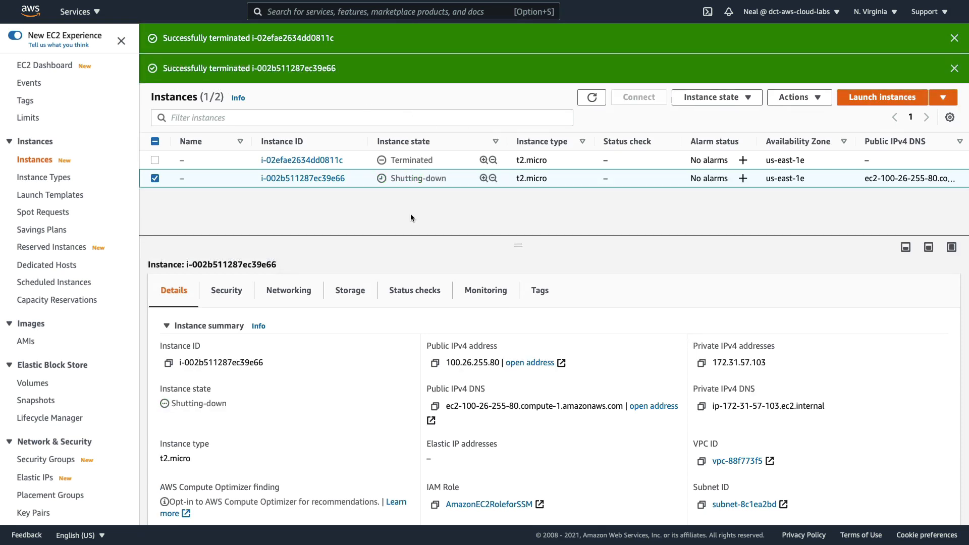